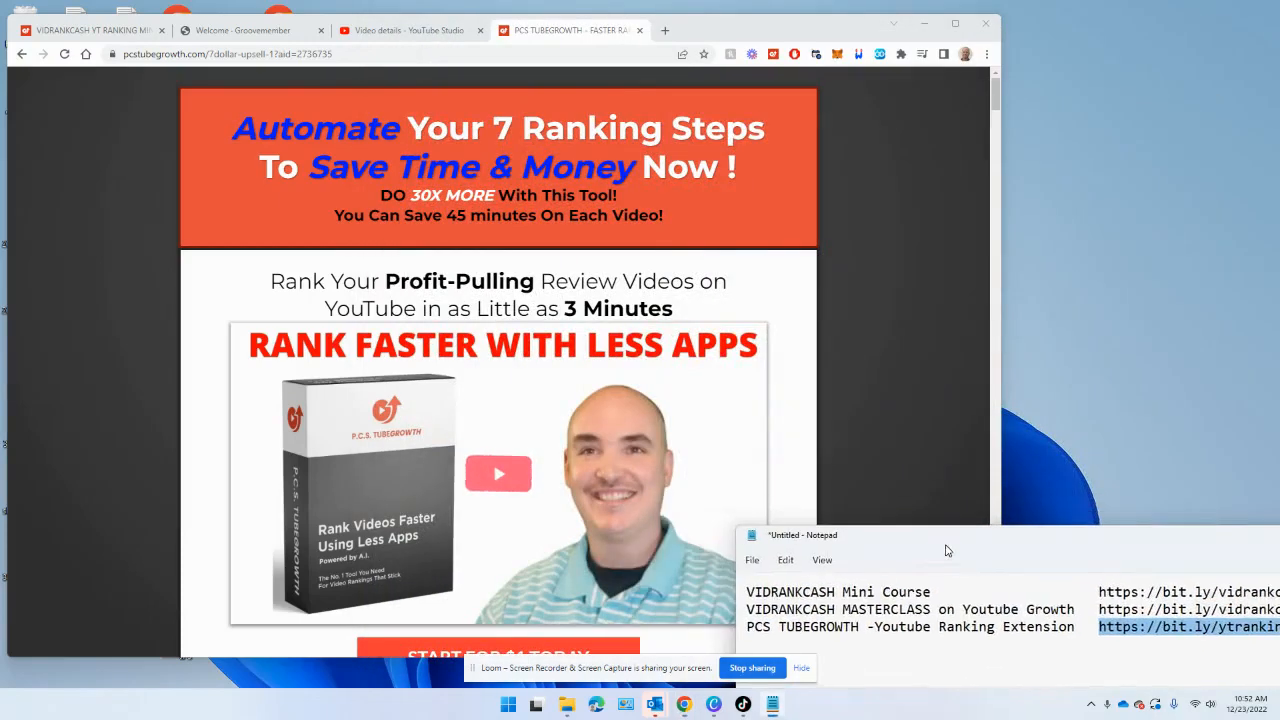
Step: Move the notes window aside and read down past the endorsements and SEO feature list
{"action": "left_click_drag", "start_coordinate": [804, 534], "coordinate": [906, 488]}
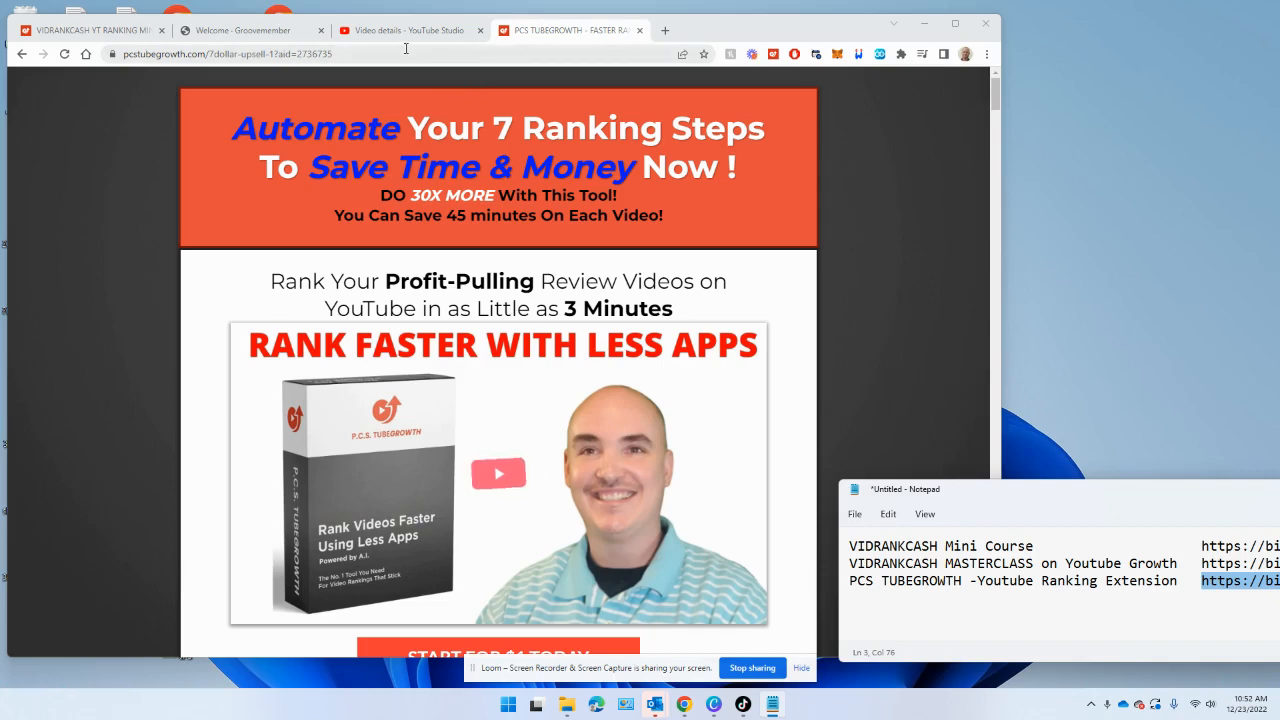
{"action": "mouse_move", "coordinate": [684, 68]}
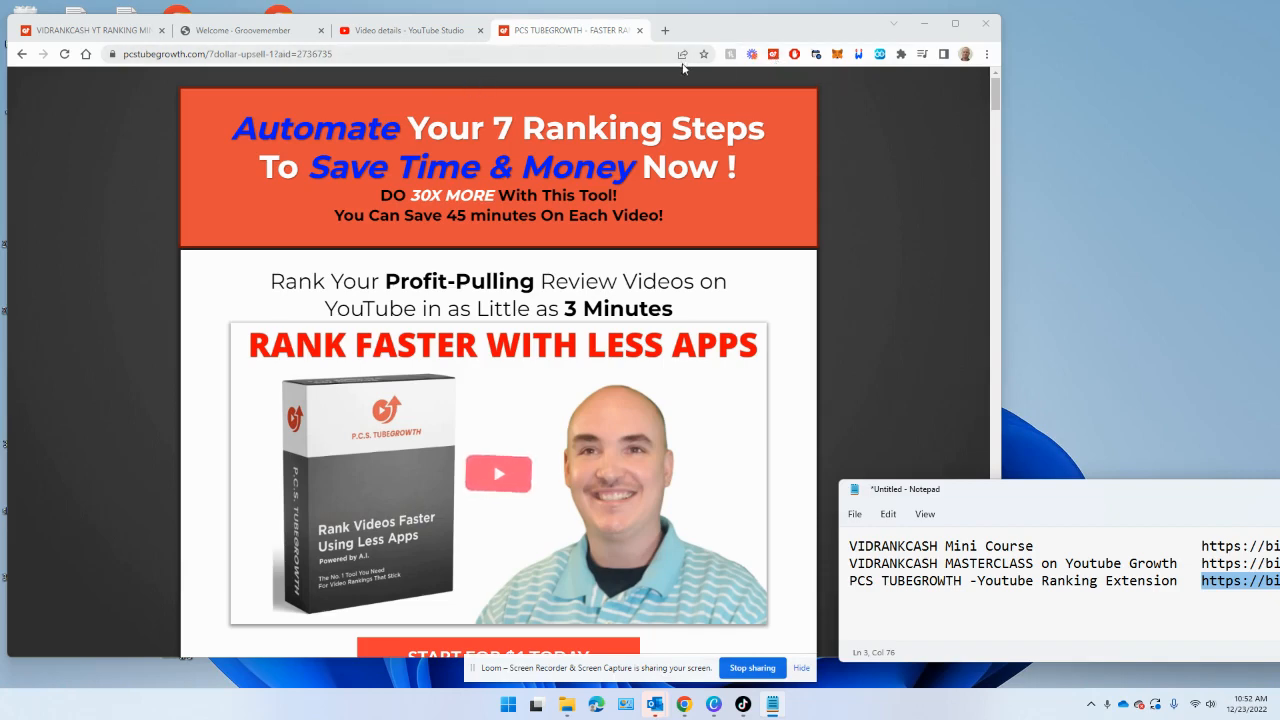
{"action": "mouse_move", "coordinate": [472, 164]}
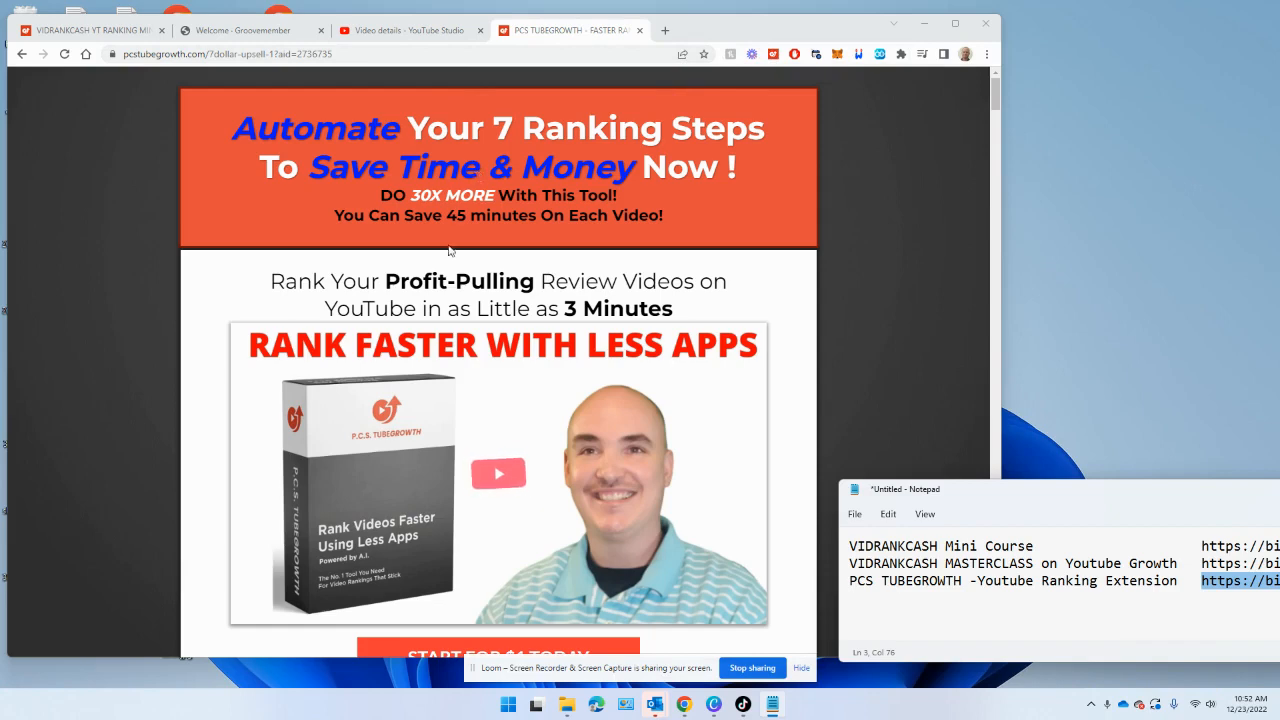
{"action": "scroll", "scroll_direction": "down", "scroll_amount": 3}
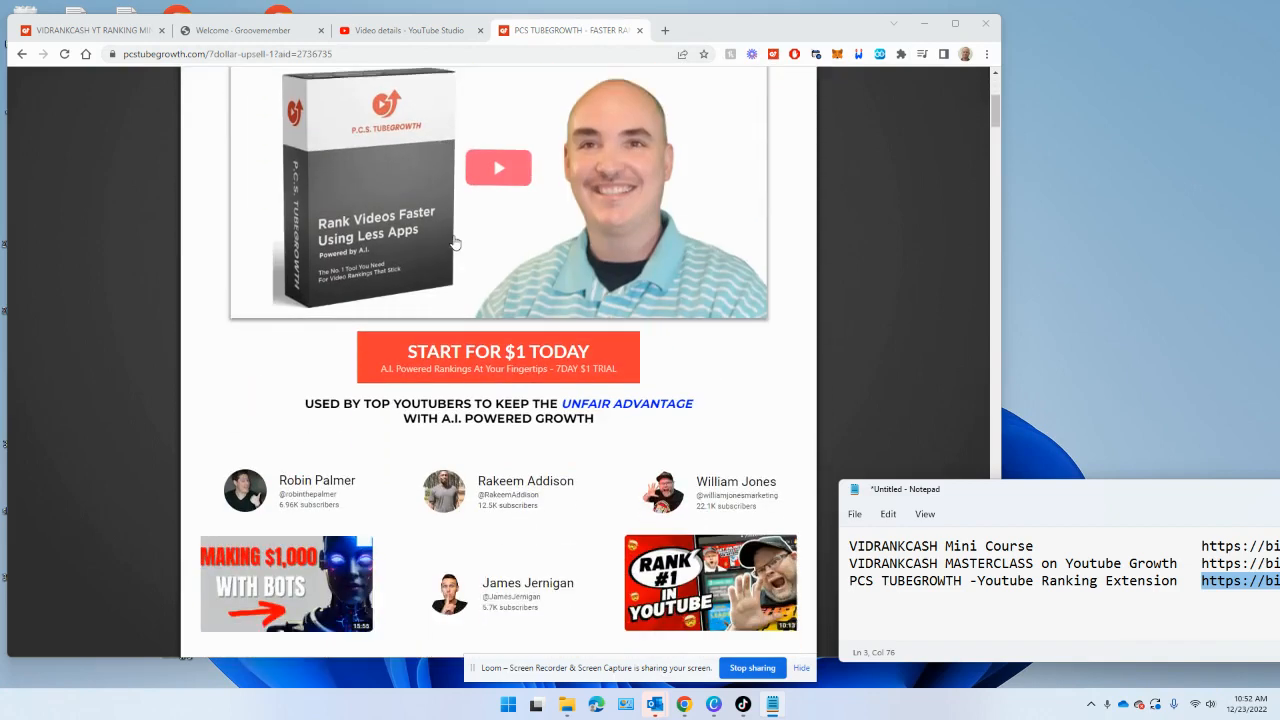
{"action": "scroll", "scroll_direction": "down", "scroll_amount": 3}
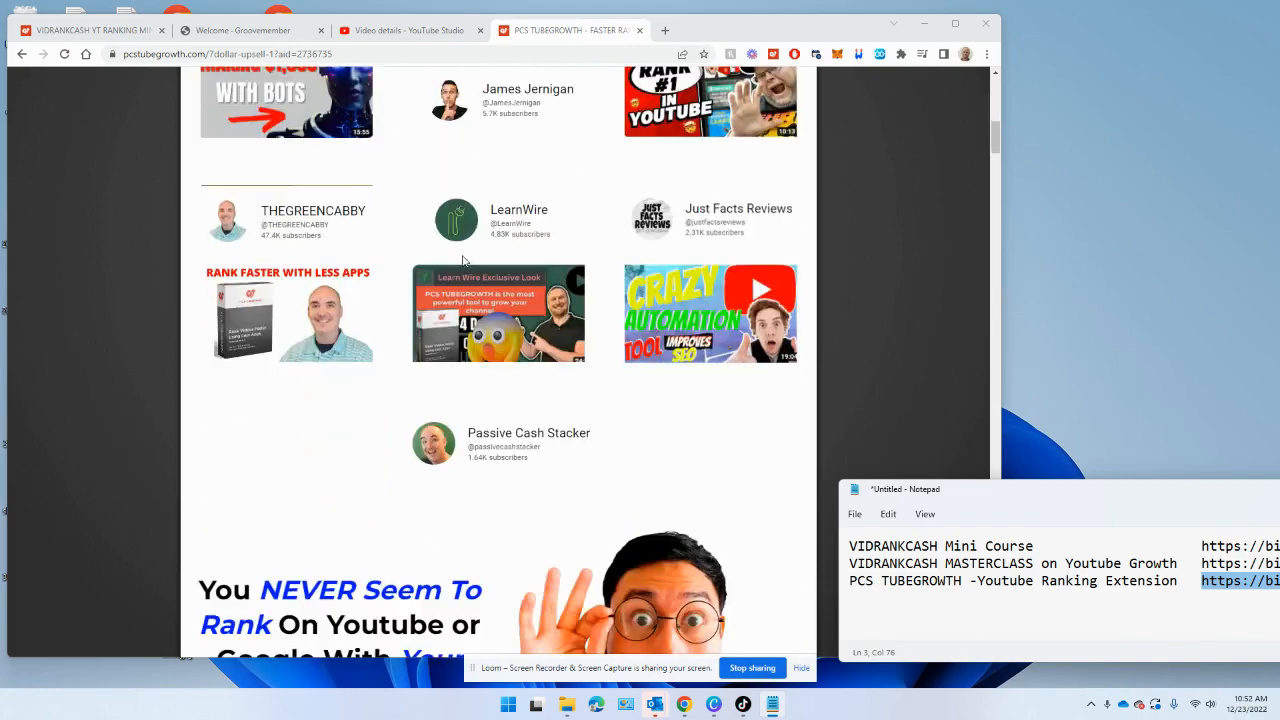
{"action": "scroll", "scroll_direction": "down", "scroll_amount": 3}
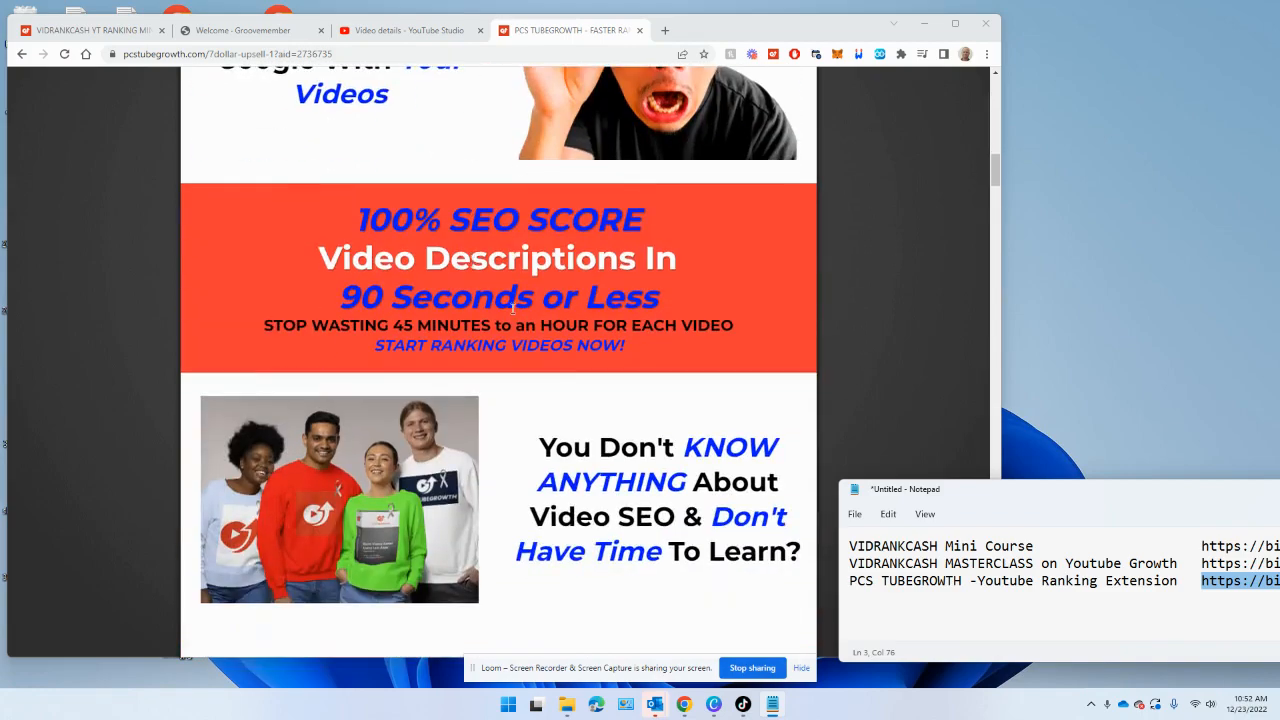
{"action": "scroll", "scroll_direction": "down", "scroll_amount": 3}
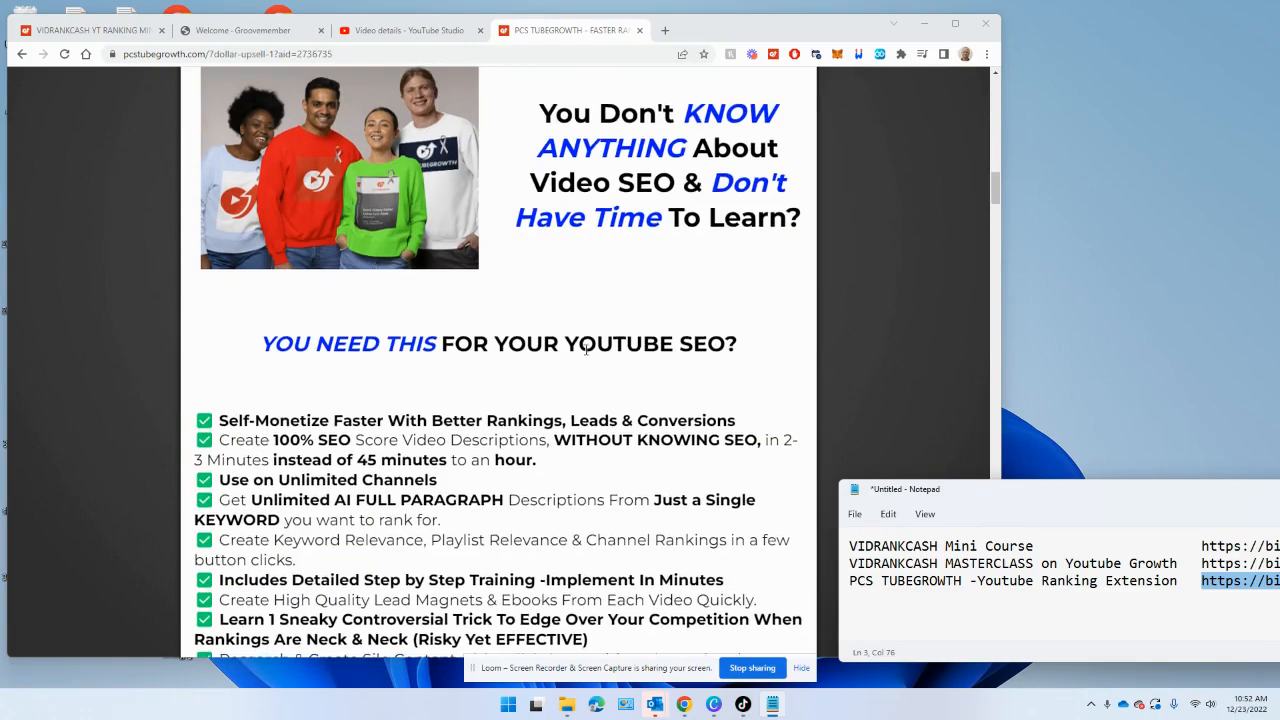
{"action": "scroll", "scroll_direction": "down", "scroll_amount": 3}
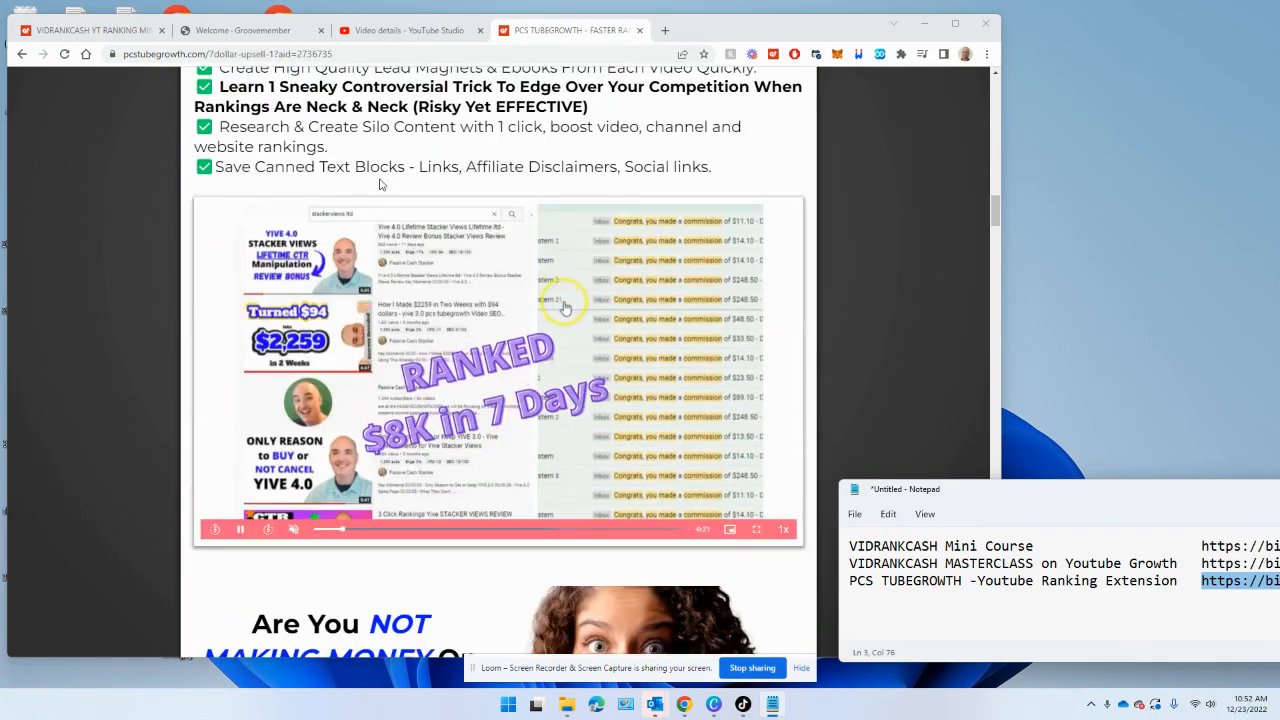
{"action": "scroll", "scroll_direction": "down", "scroll_amount": 3}
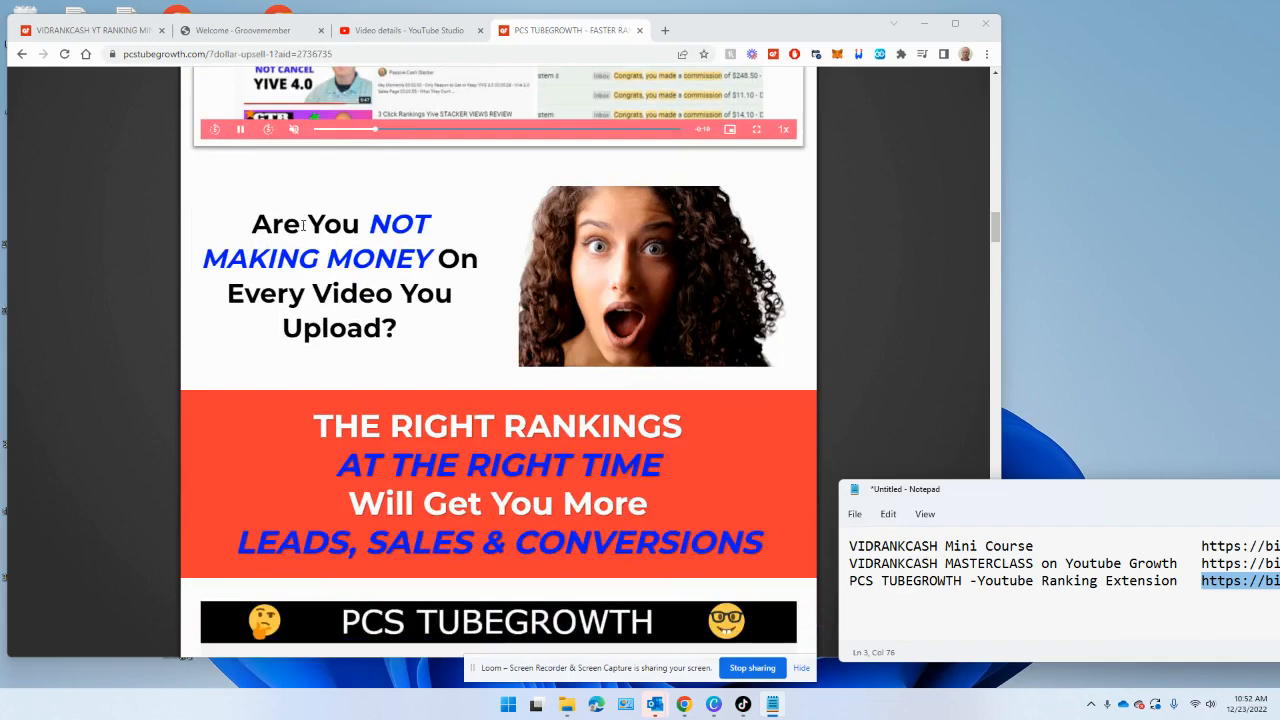
Step: Read through the tool-savings comparison list to the organic YouTube views banner
{"action": "scroll", "scroll_direction": "down", "scroll_amount": 3}
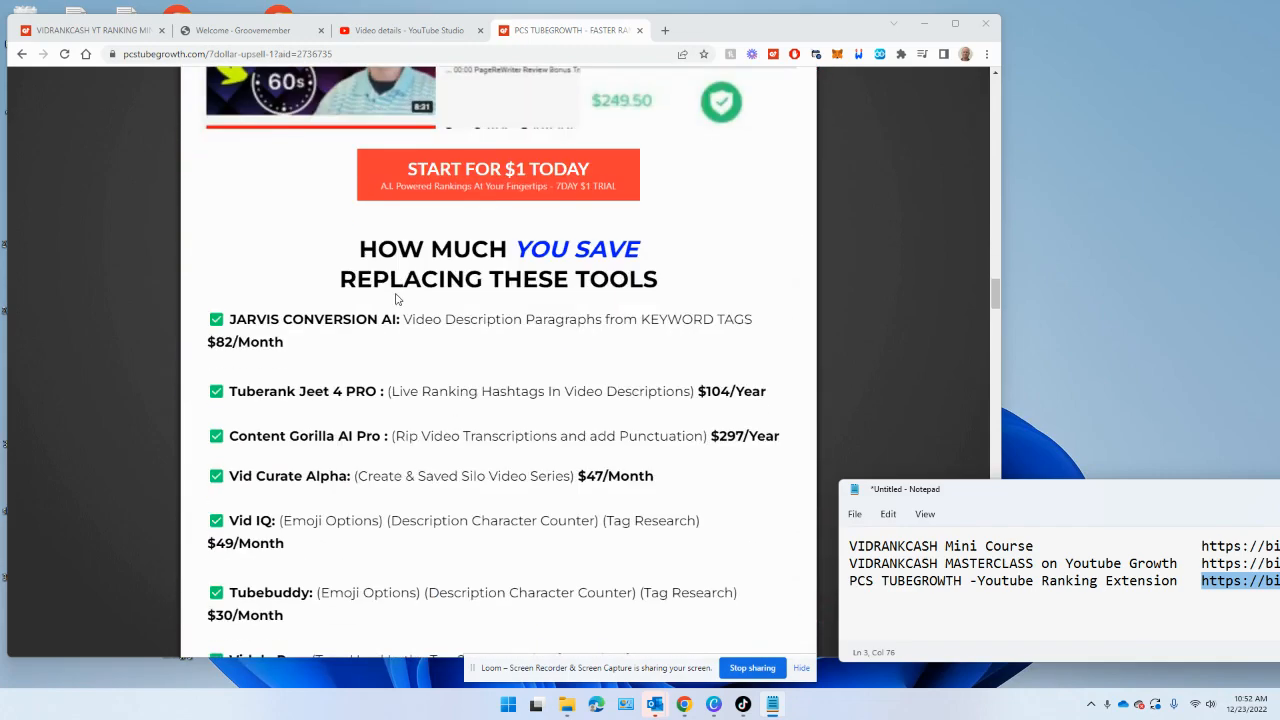
{"action": "scroll", "scroll_direction": "down", "scroll_amount": 3}
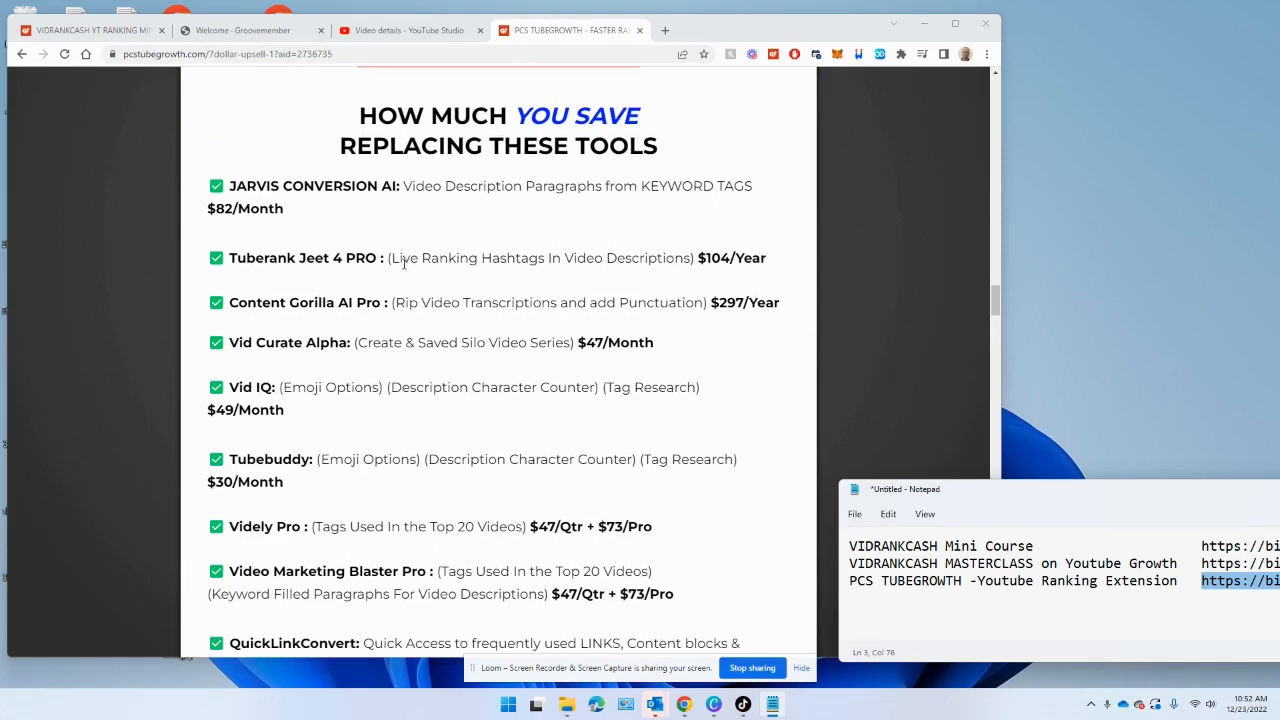
{"action": "scroll", "scroll_direction": "down", "scroll_amount": 3}
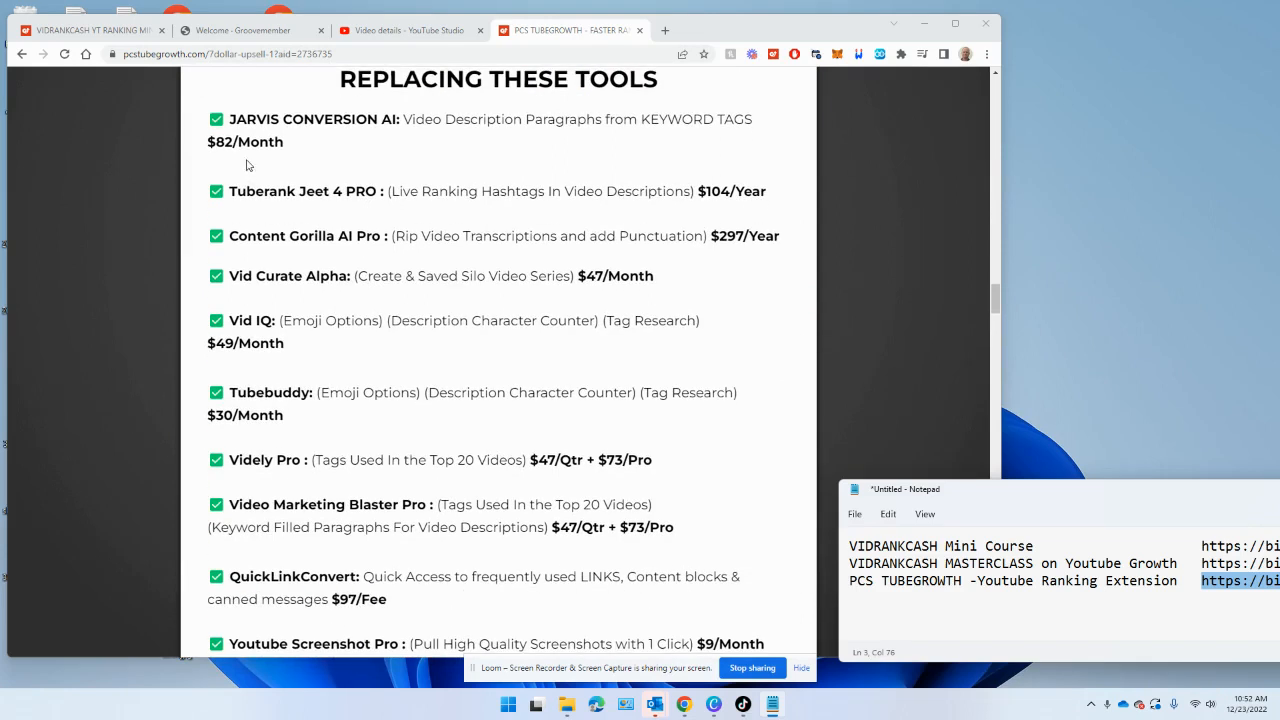
{"action": "mouse_move", "coordinate": [336, 166]}
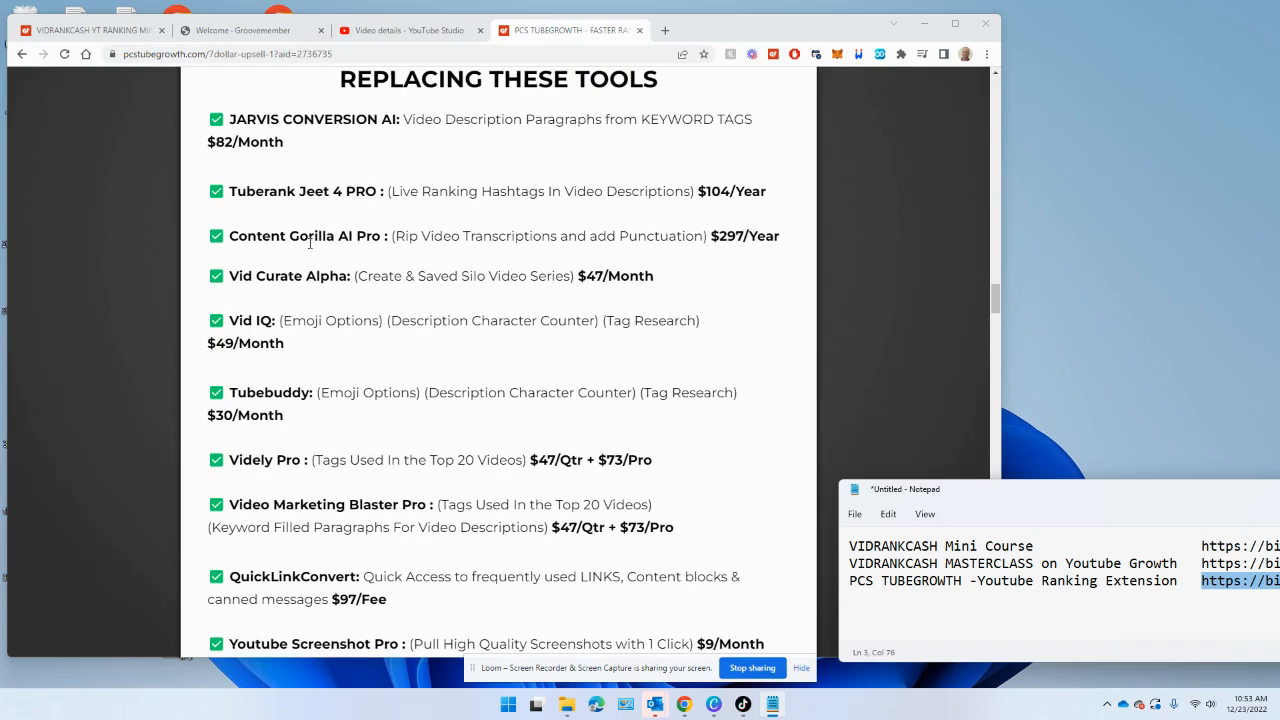
{"action": "scroll", "scroll_direction": "down", "scroll_amount": 3}
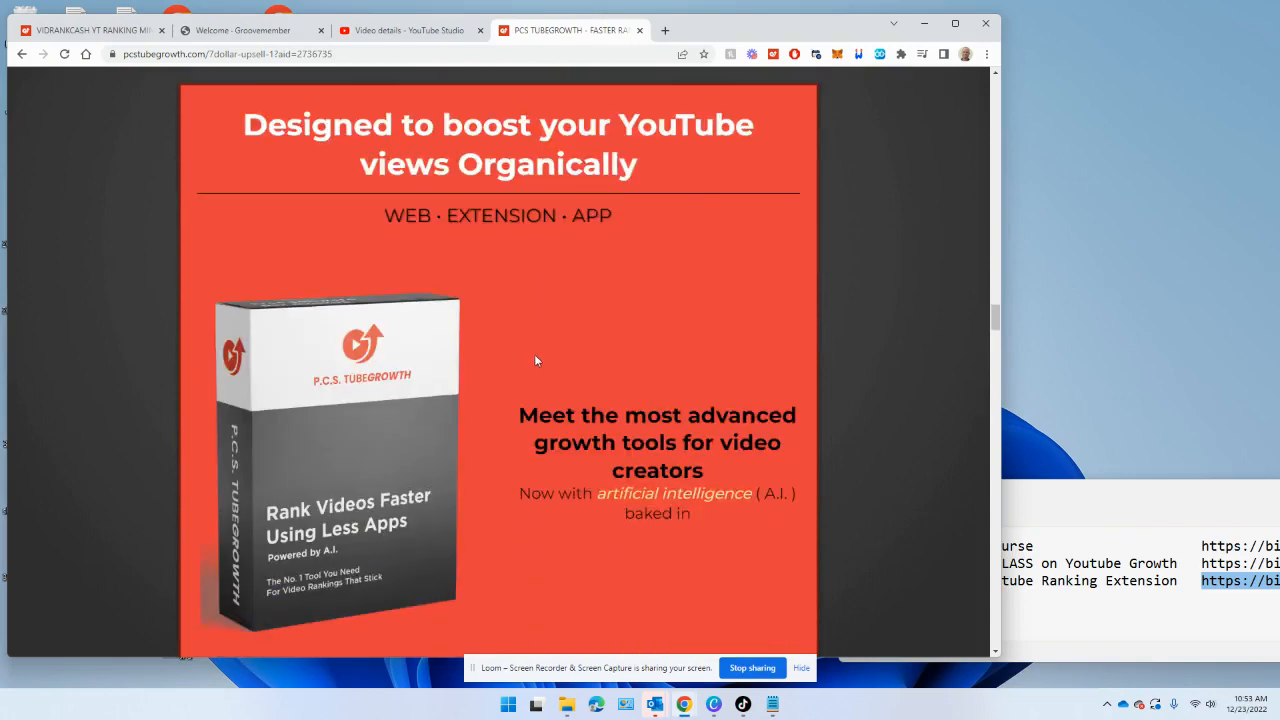
Step: Show the Shine Ranker review's video details with the Description Builder over it
{"action": "left_click", "coordinate": [404, 30]}
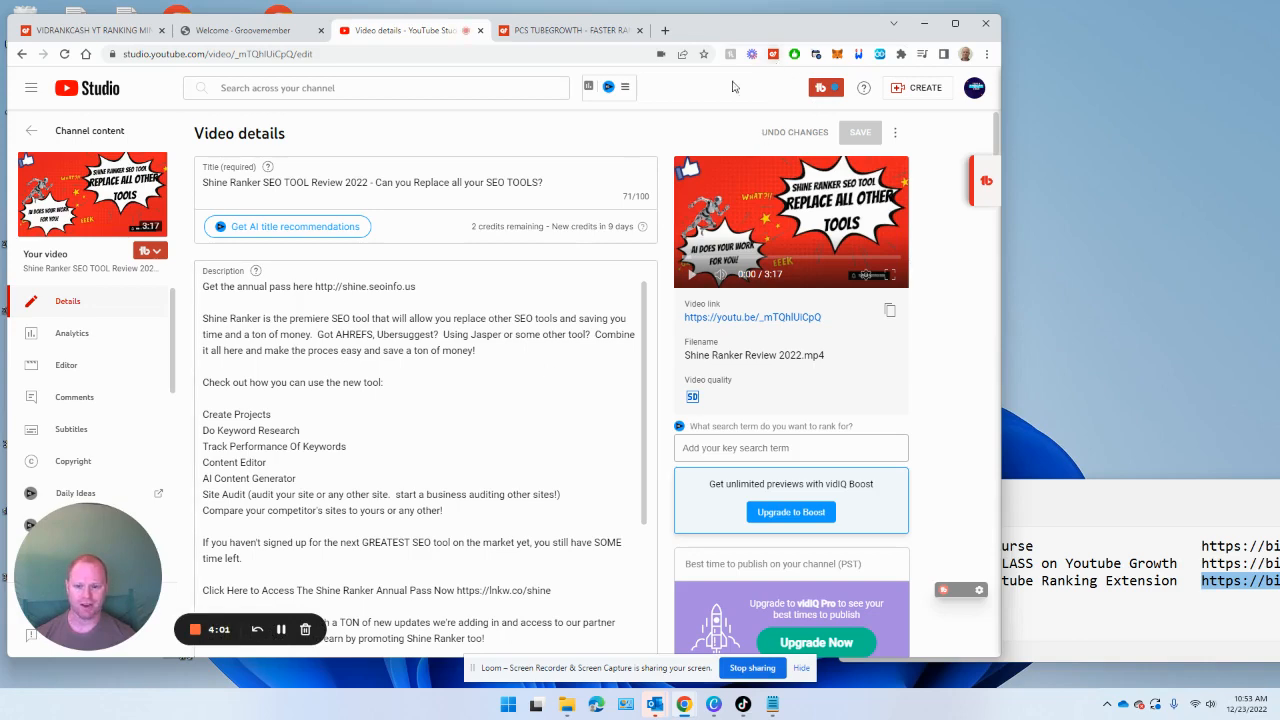
{"action": "scroll", "scroll_direction": "down", "scroll_amount": 3}
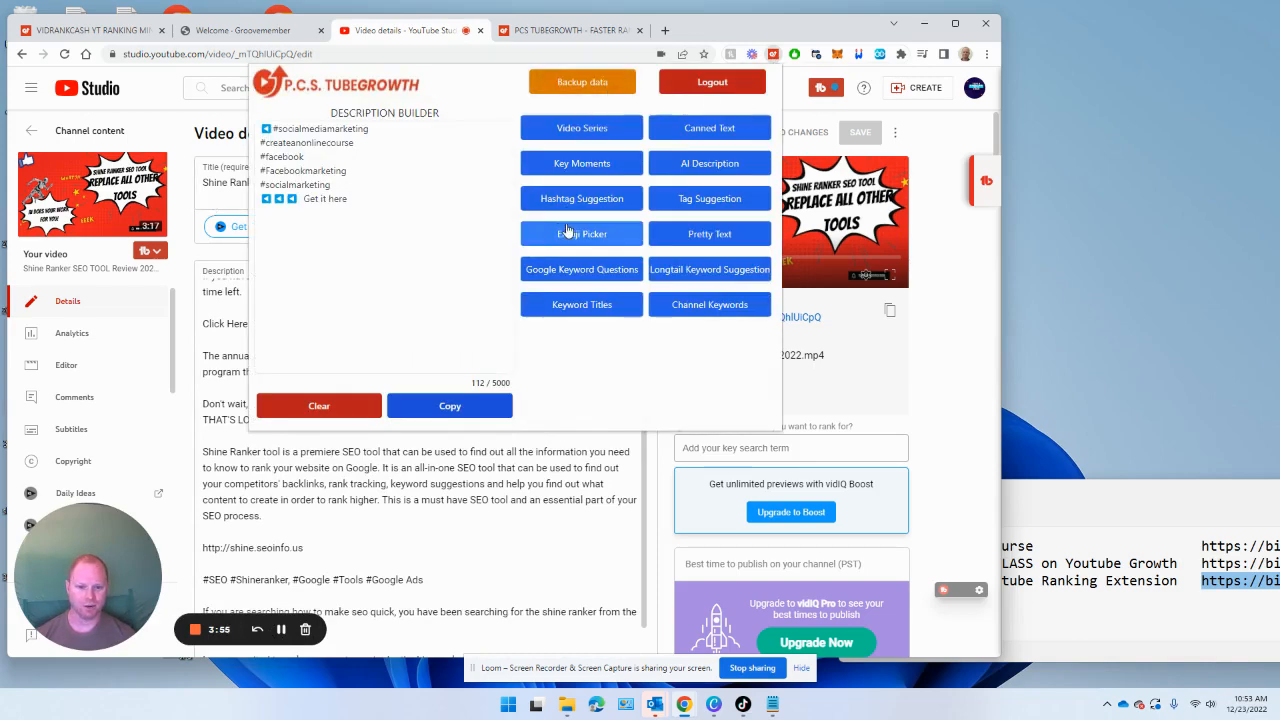
Step: Browse the Emoji Picker, then generate Pretty Text variants of the word 'text'
{"action": "left_click", "coordinate": [580, 232]}
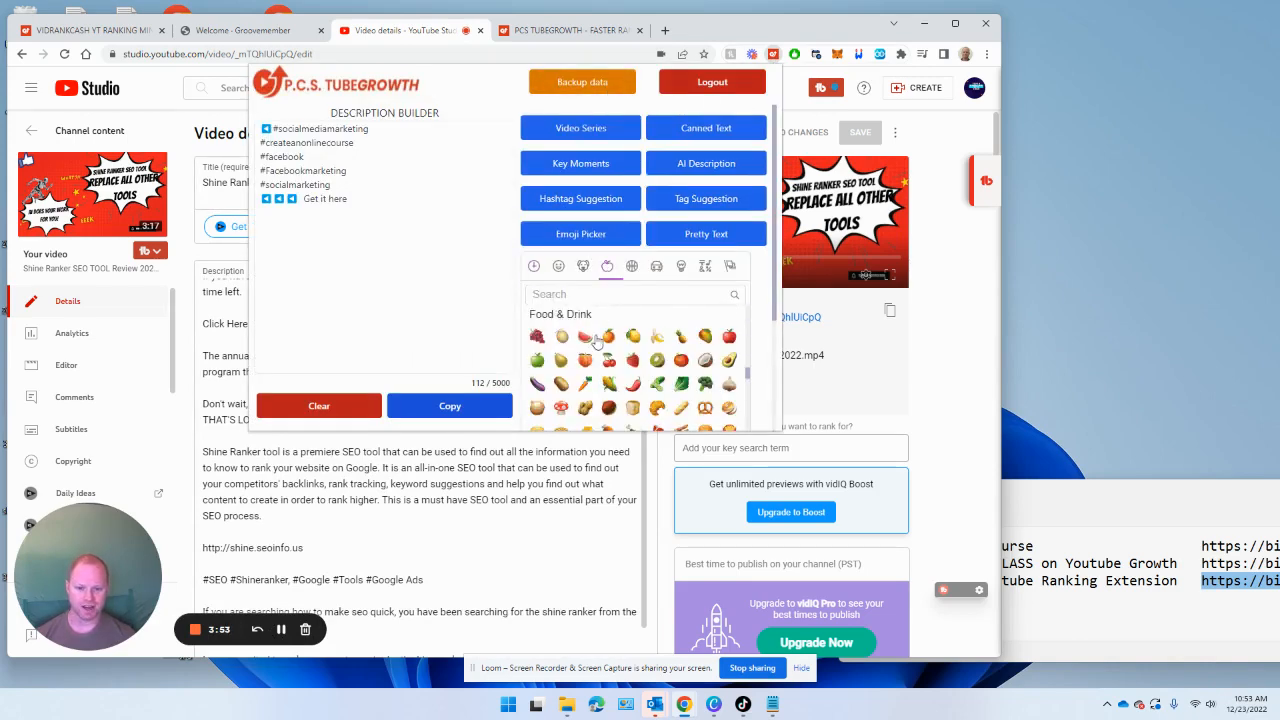
{"action": "left_click", "coordinate": [708, 232]}
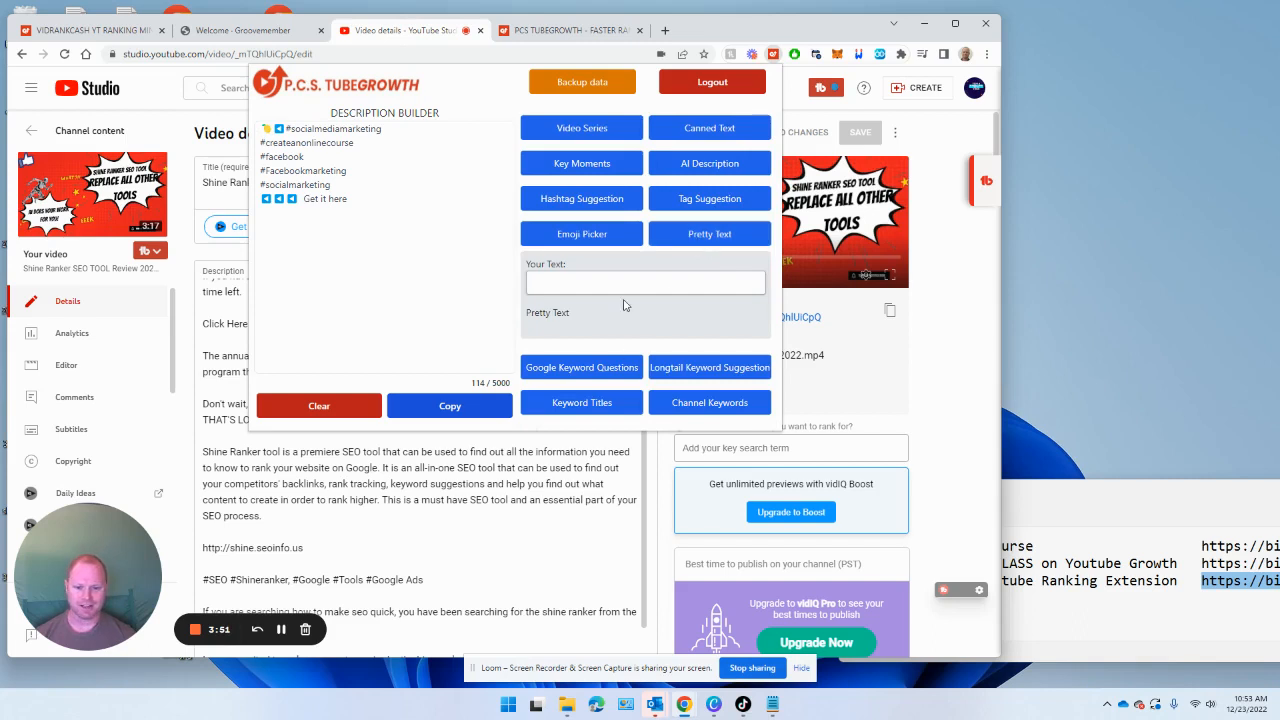
{"action": "type", "text": "tes"}
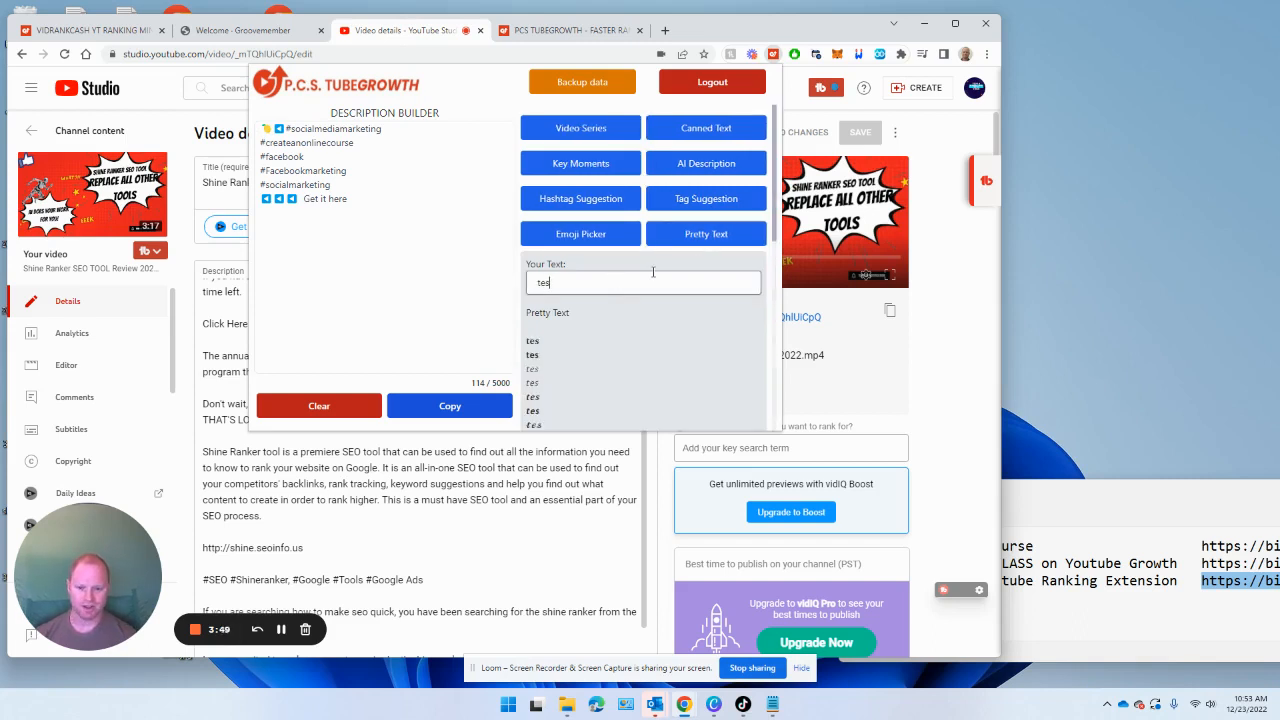
{"action": "type", "text": "text"}
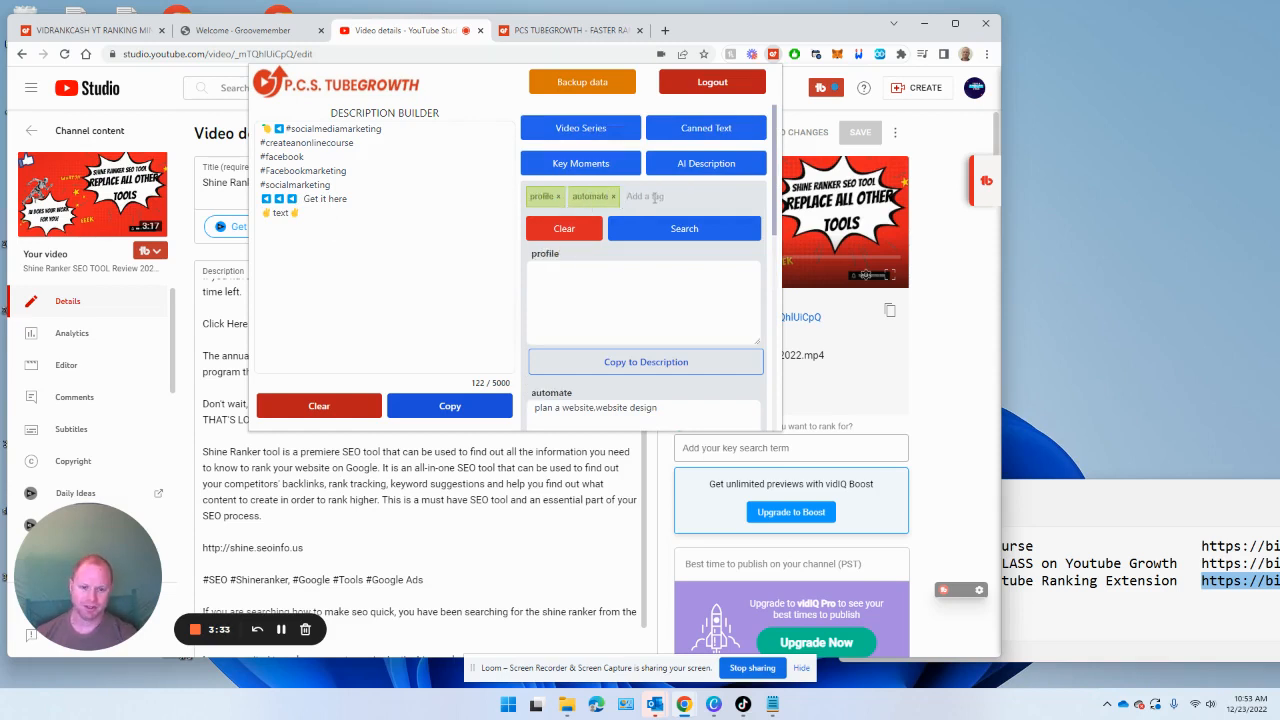
Step: Add the tag 'rank' and search keyword suggestions for profile, automate and rank
{"action": "type", "text": "rank"}
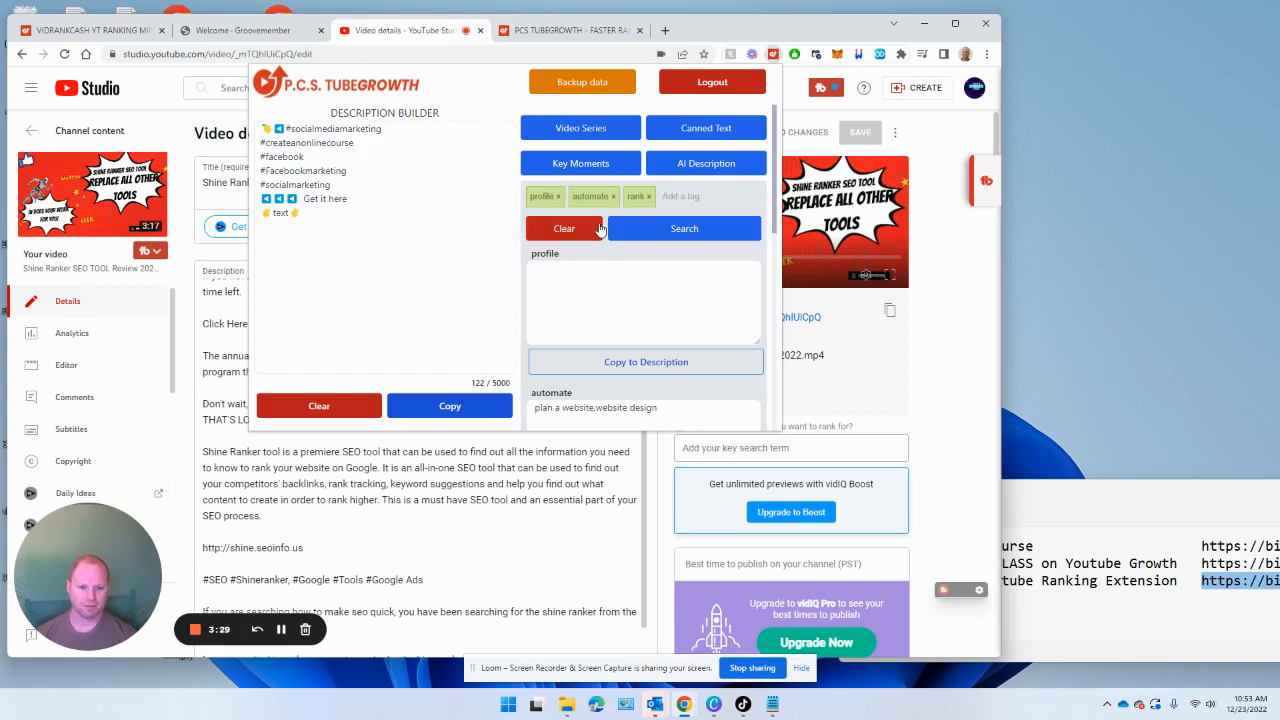
{"action": "left_click", "coordinate": [684, 228]}
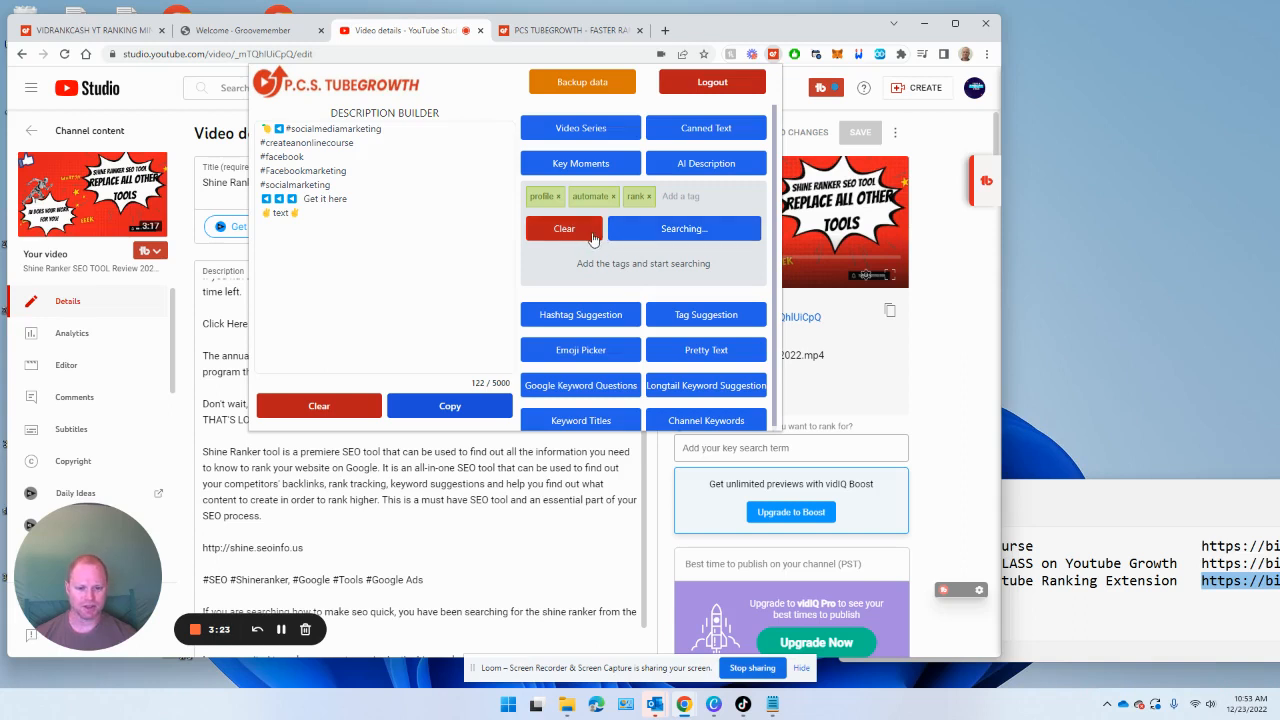
{"action": "left_click", "coordinate": [684, 228]}
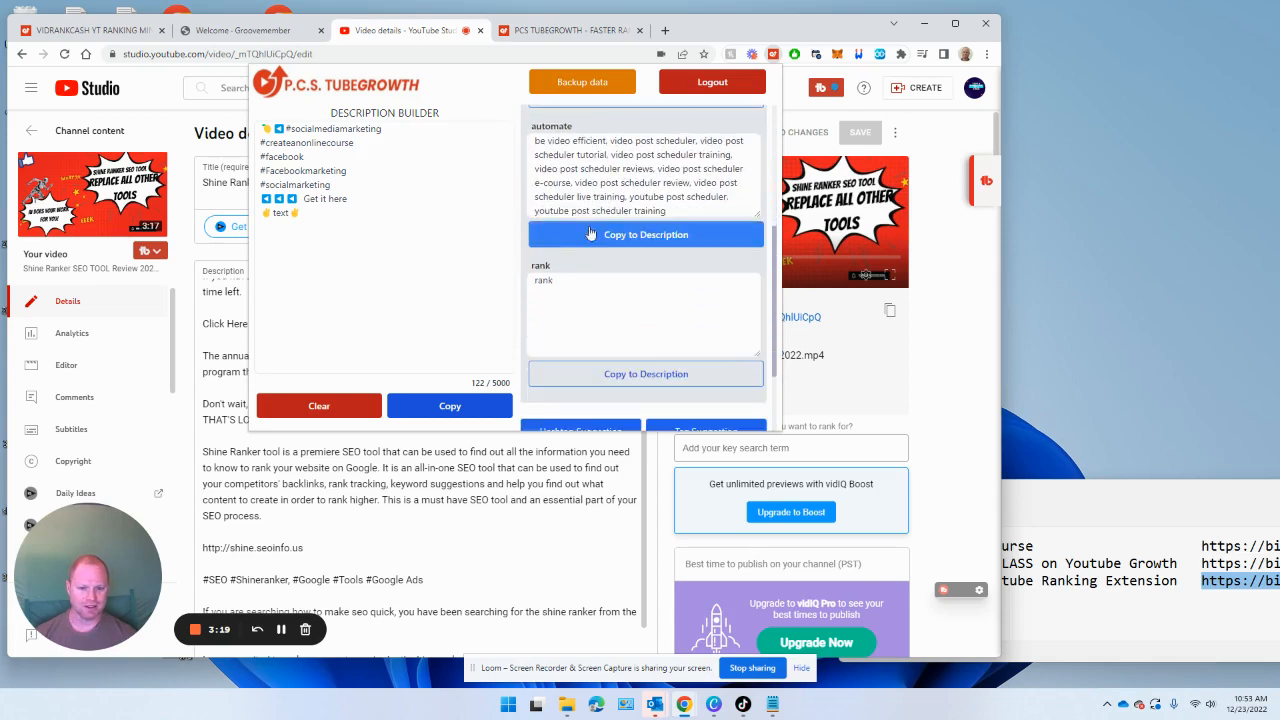
{"action": "scroll", "scroll_direction": "down", "scroll_amount": 3}
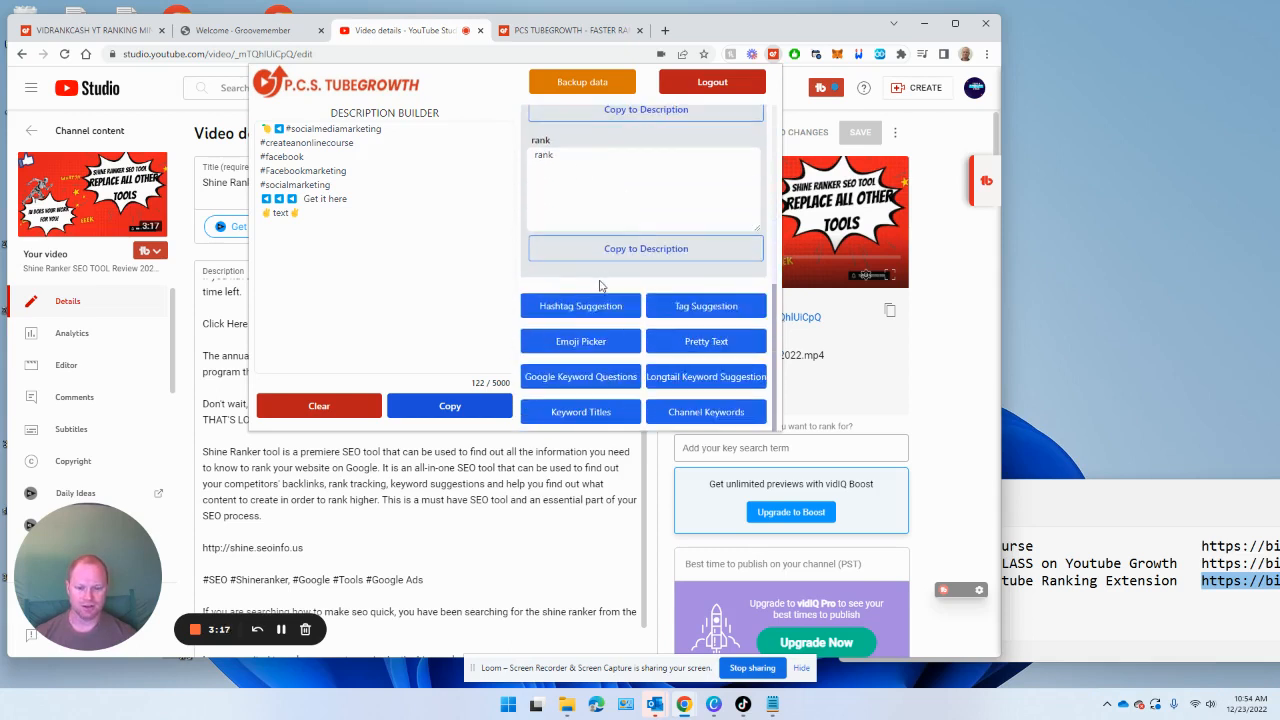
Step: Search hashtags for 'rank higher youtube' and insert #youtubegrowth and #SEO into the description
{"action": "left_click", "coordinate": [580, 306]}
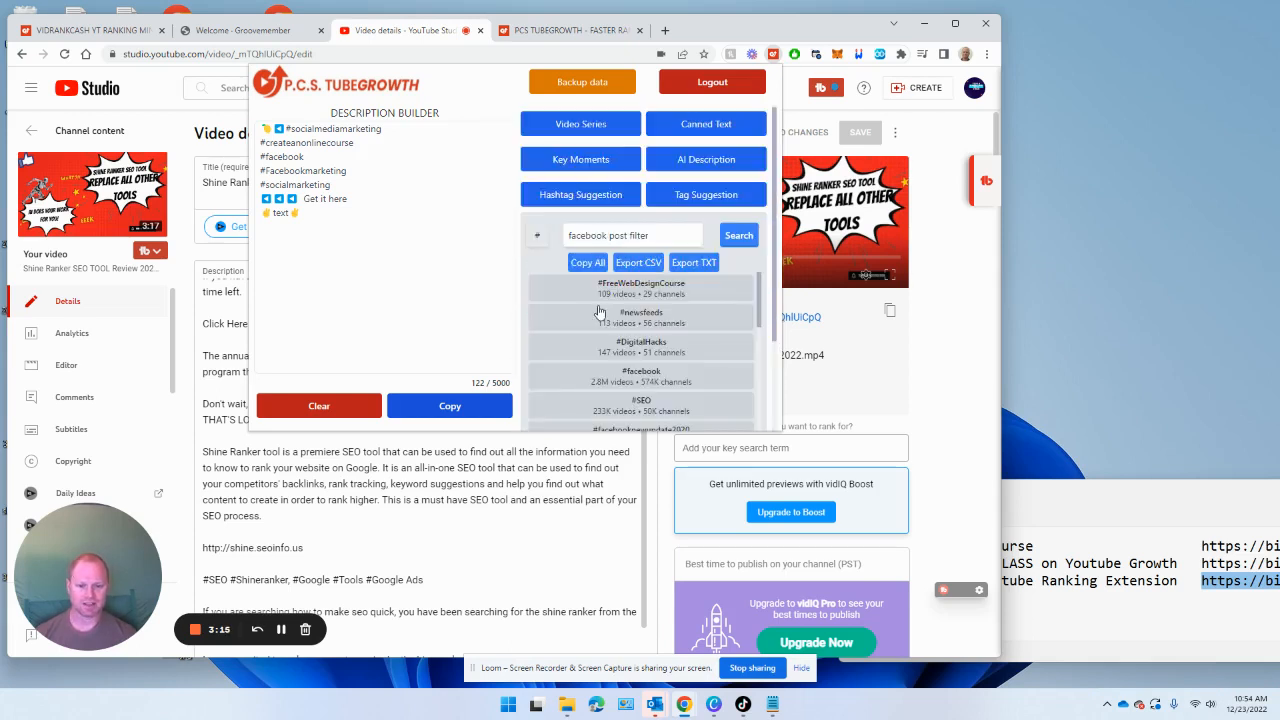
{"action": "scroll", "scroll_direction": "down", "scroll_amount": 3}
{"action": "type", "text": "rank higher g"}
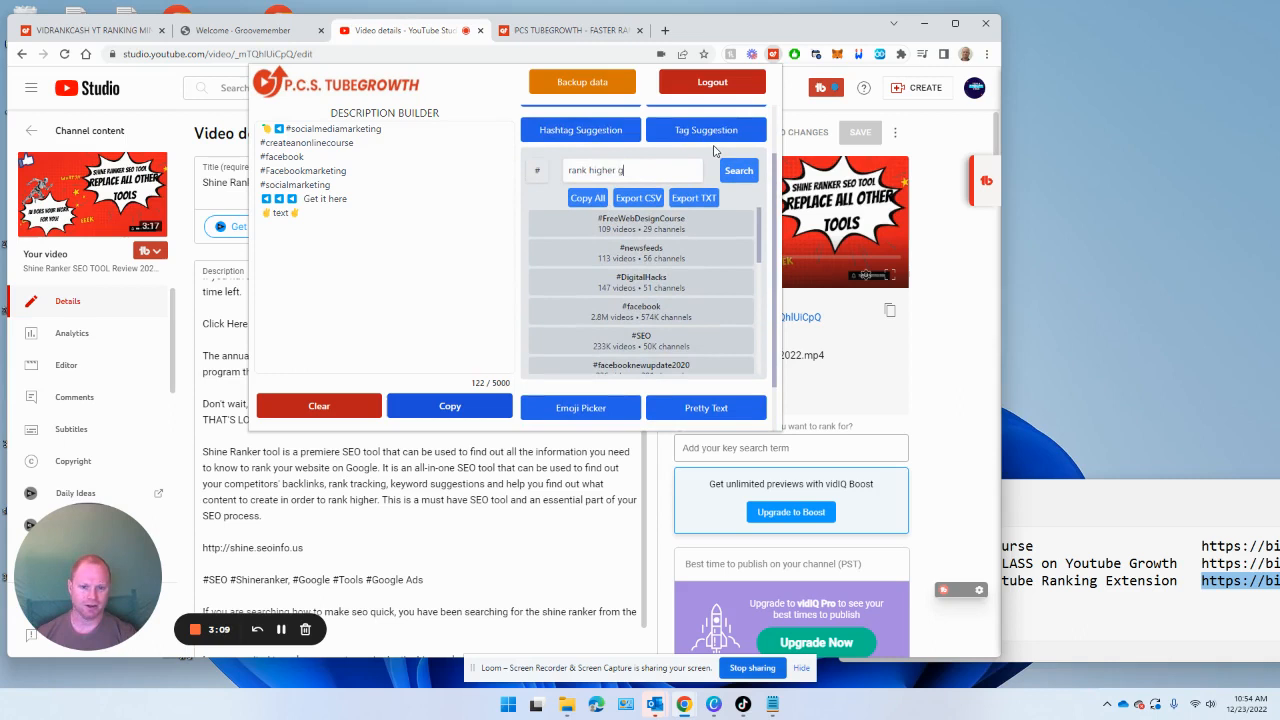
{"action": "type", "text": "your"}
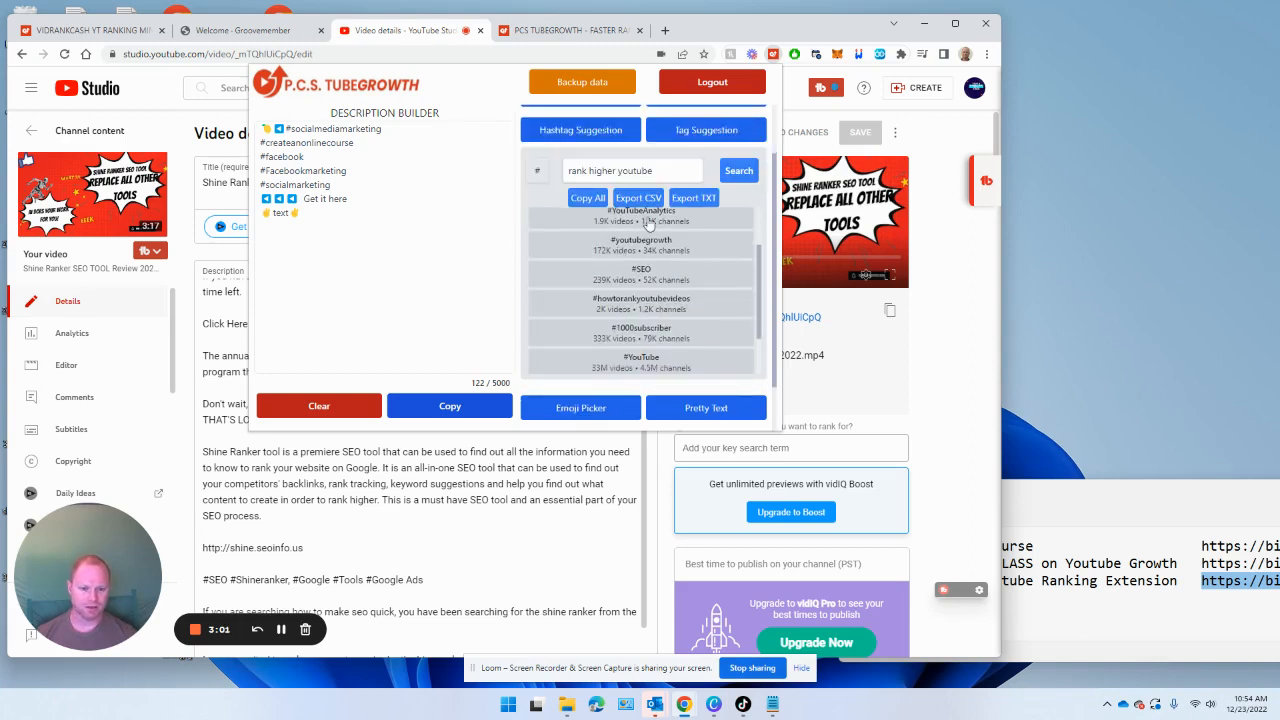
{"action": "mouse_move", "coordinate": [640, 244]}
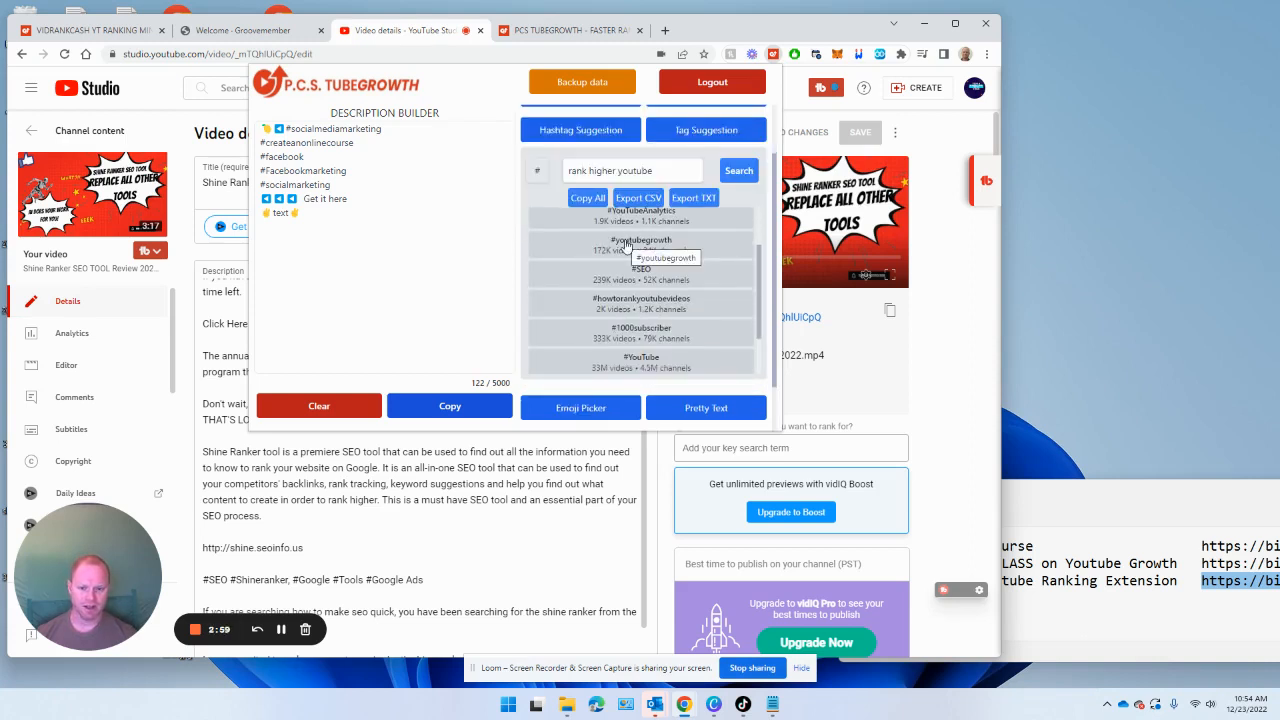
{"action": "left_click", "coordinate": [666, 256]}
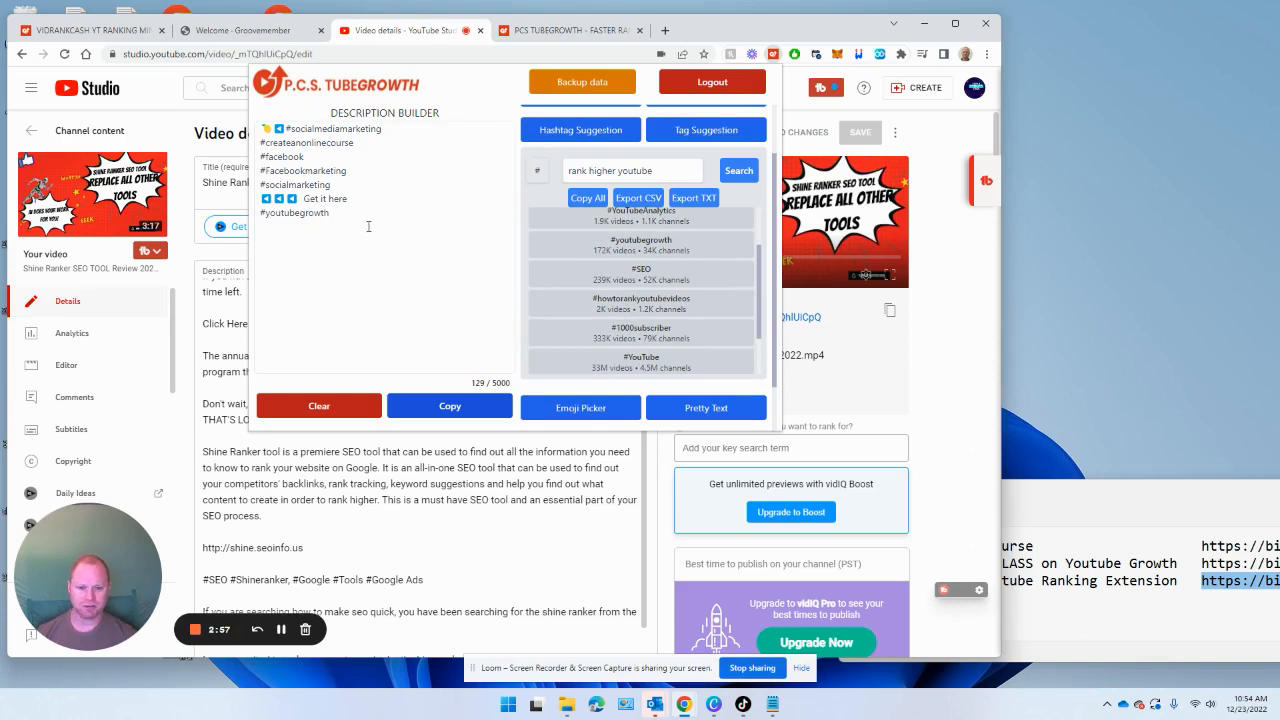
{"action": "left_click", "coordinate": [640, 276]}
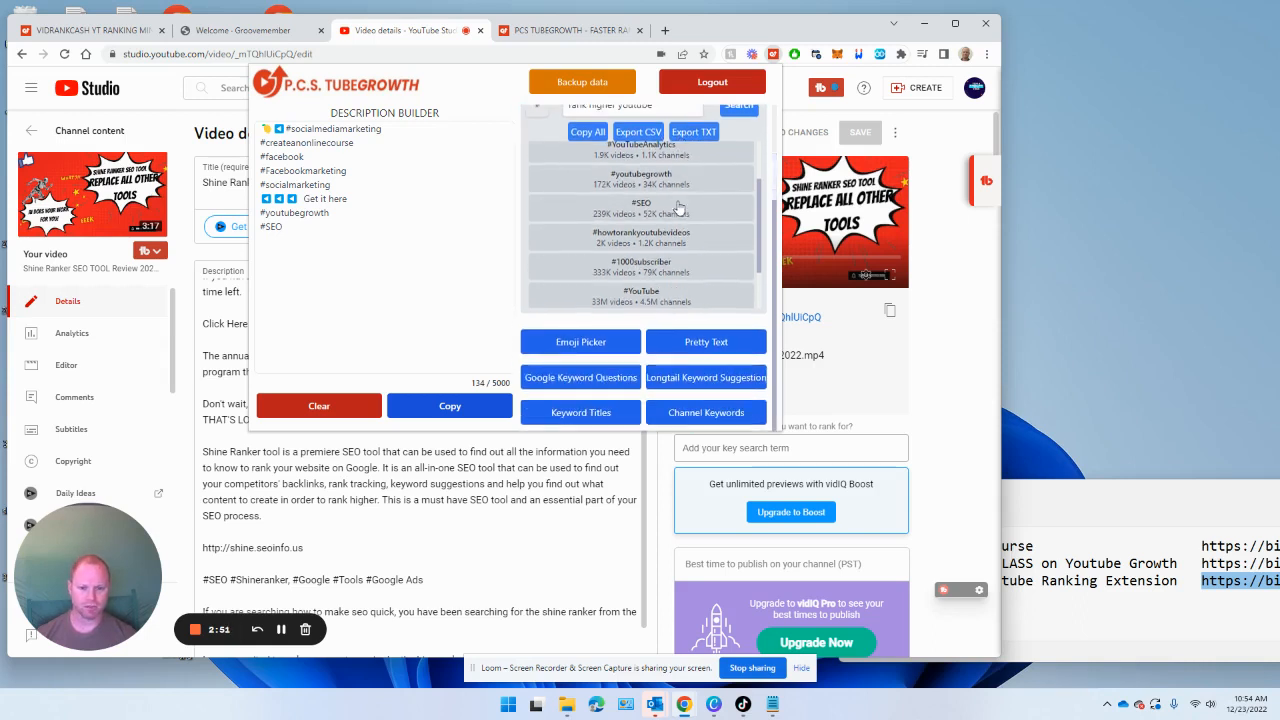
{"action": "scroll", "scroll_direction": "down", "scroll_amount": 3}
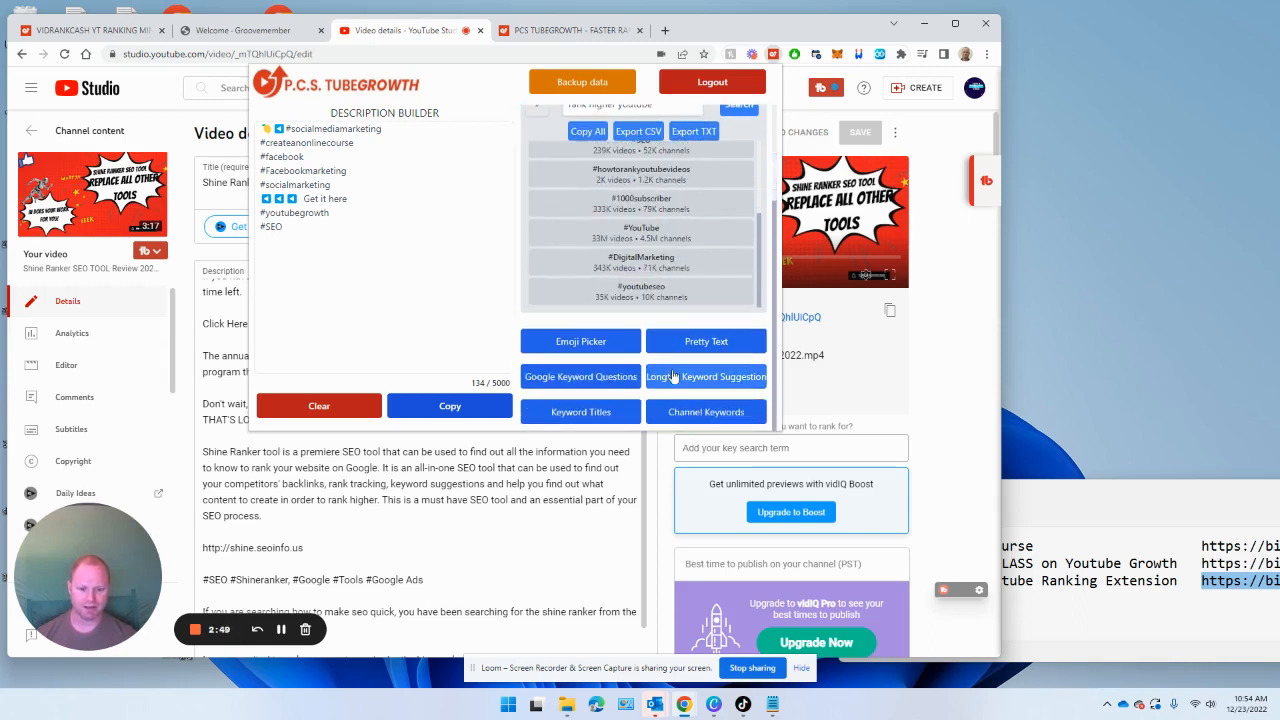
Step: Show the Longtail Keyword Suggestion tool with its empty search field
{"action": "left_click", "coordinate": [706, 376]}
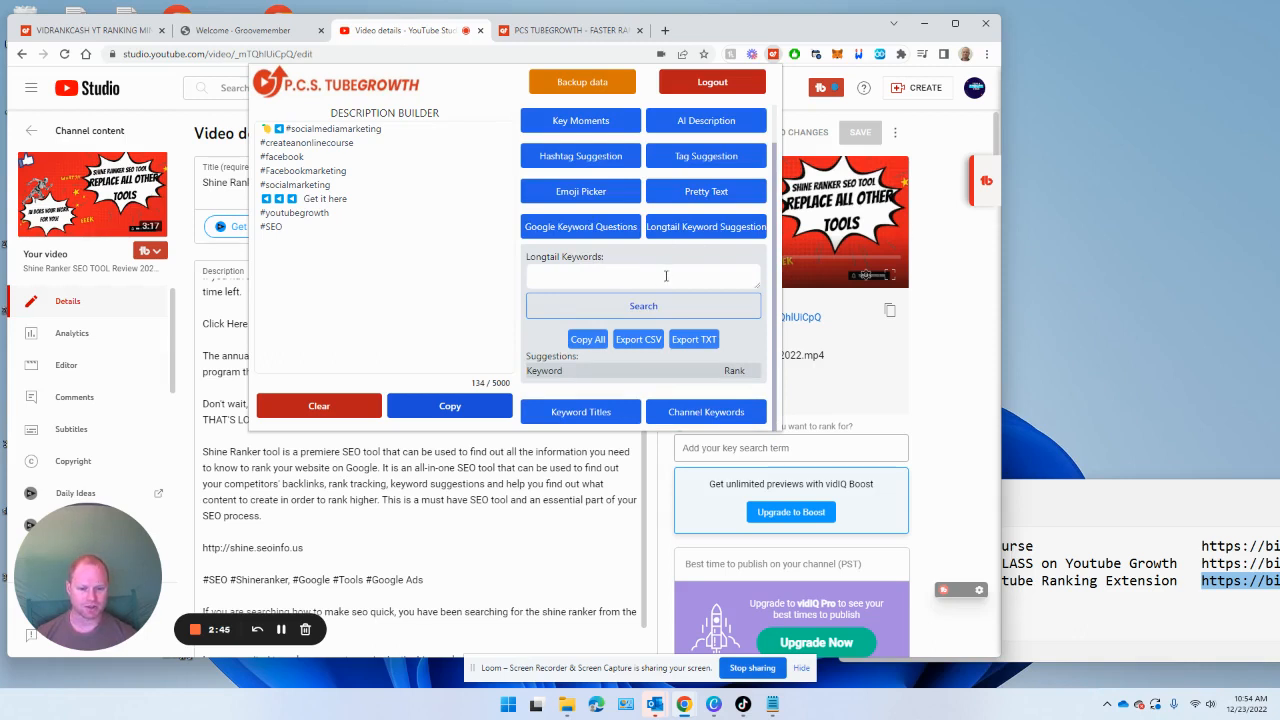
{"action": "mouse_move", "coordinate": [450, 304]}
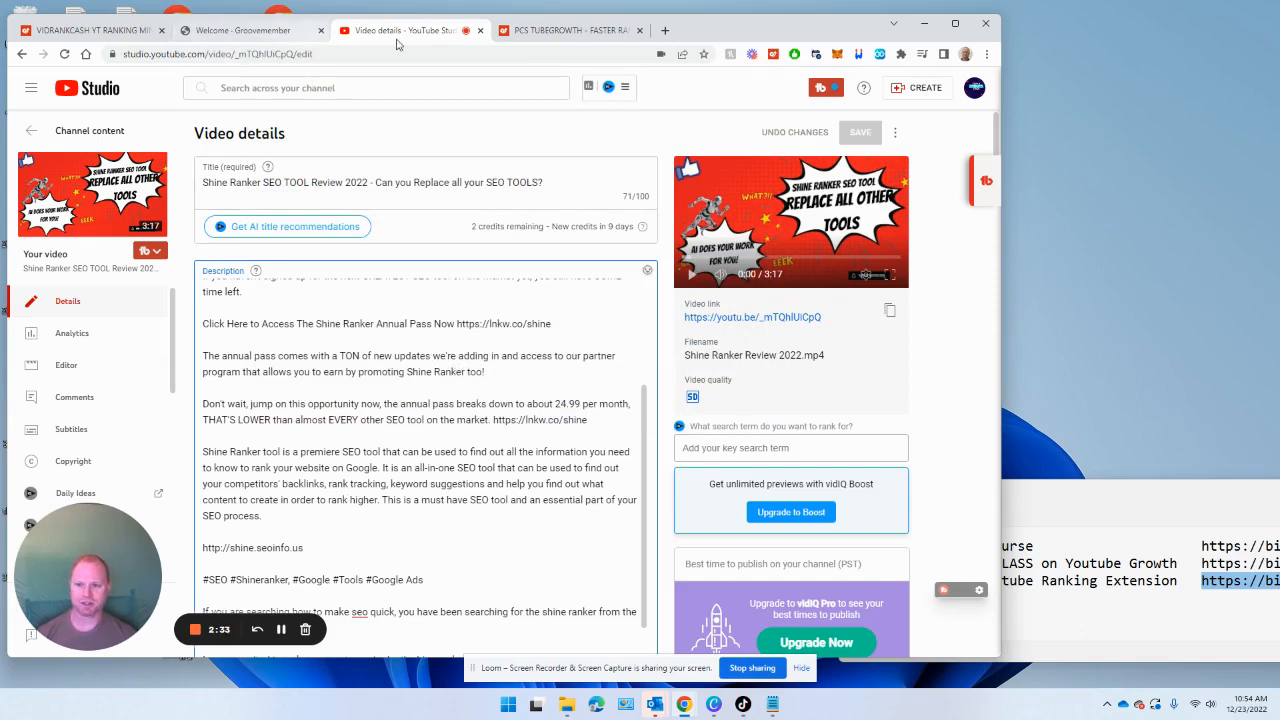
{"action": "left_click", "coordinate": [570, 30]}
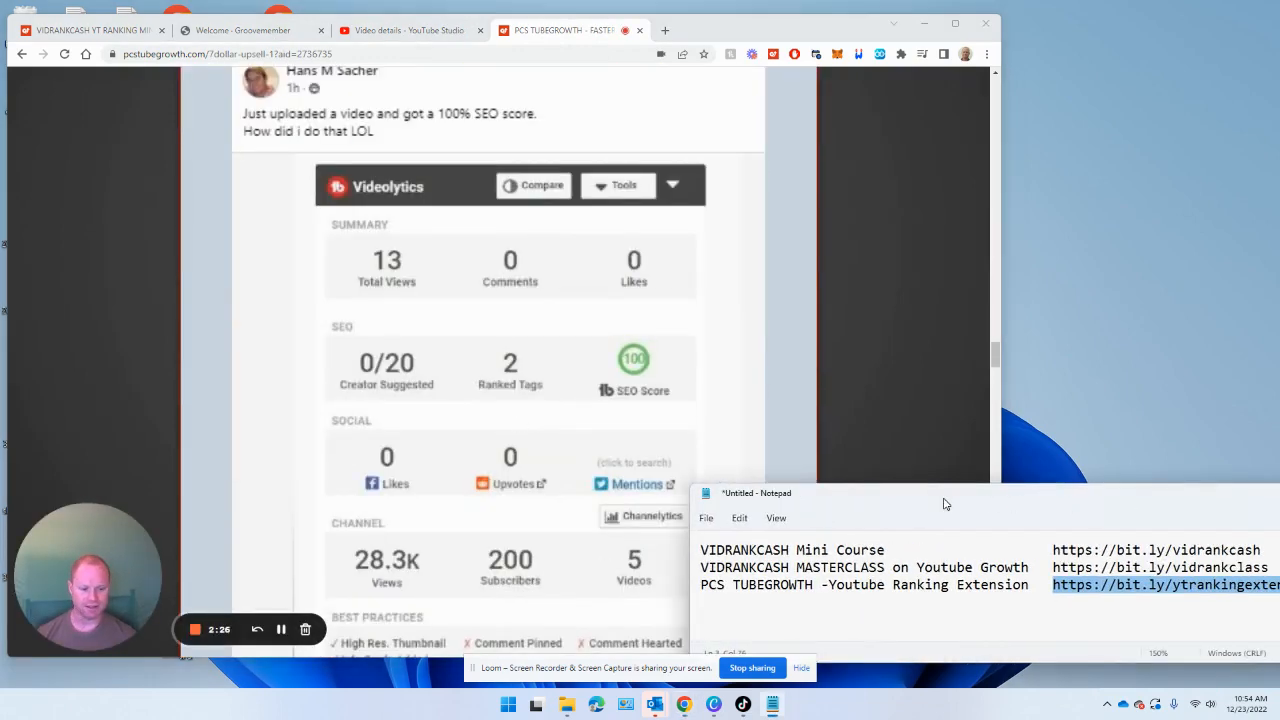
{"action": "left_click_drag", "start_coordinate": [756, 492], "coordinate": [660, 452]}
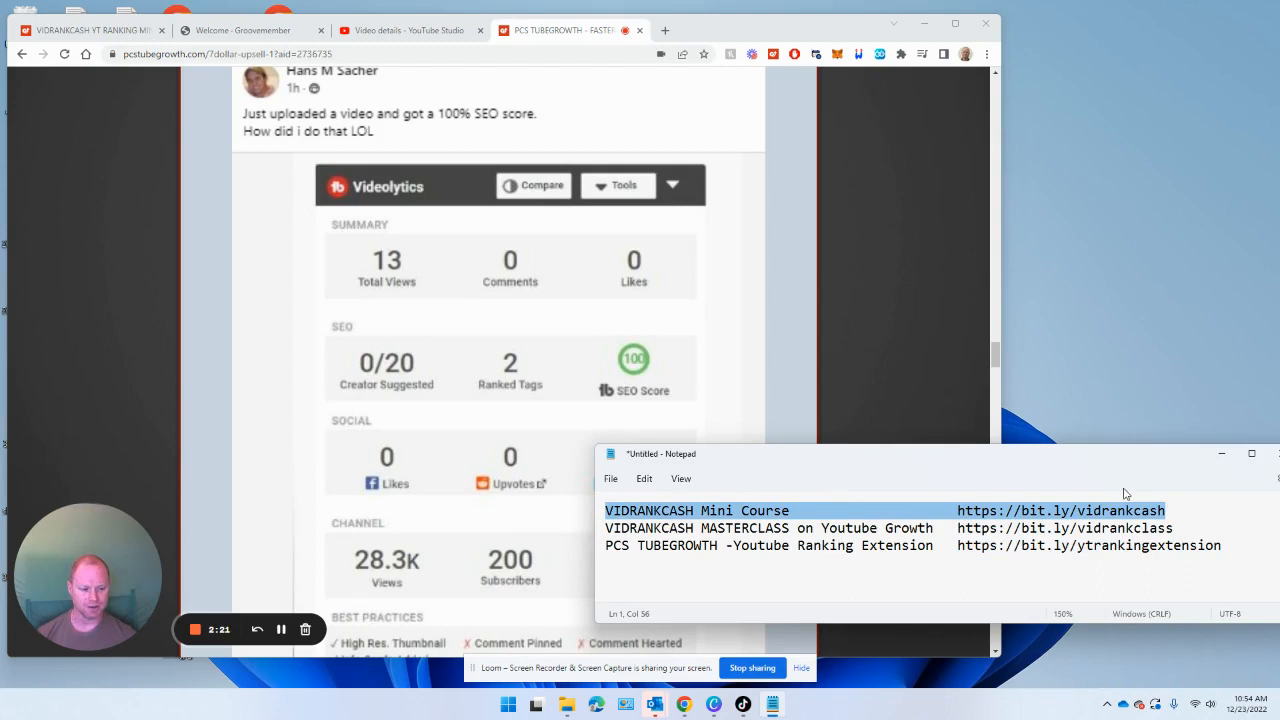
{"action": "mouse_move", "coordinate": [532, 220]}
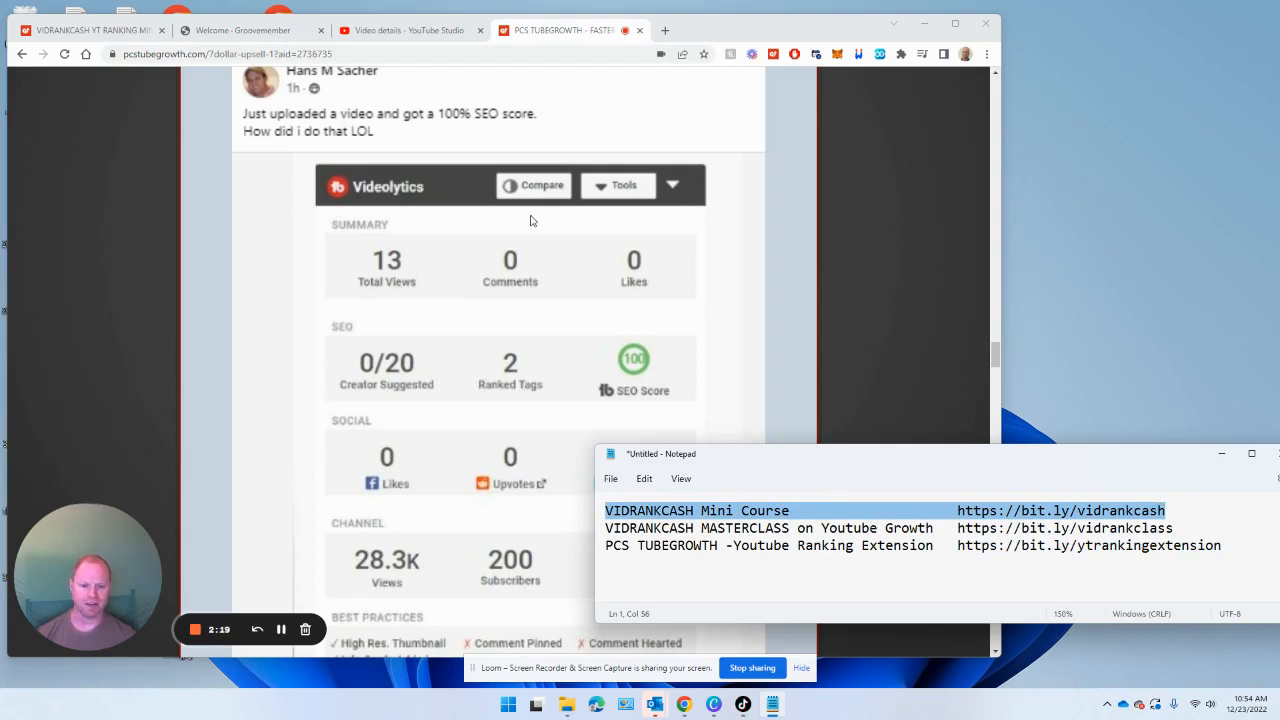
{"action": "mouse_move", "coordinate": [692, 374]}
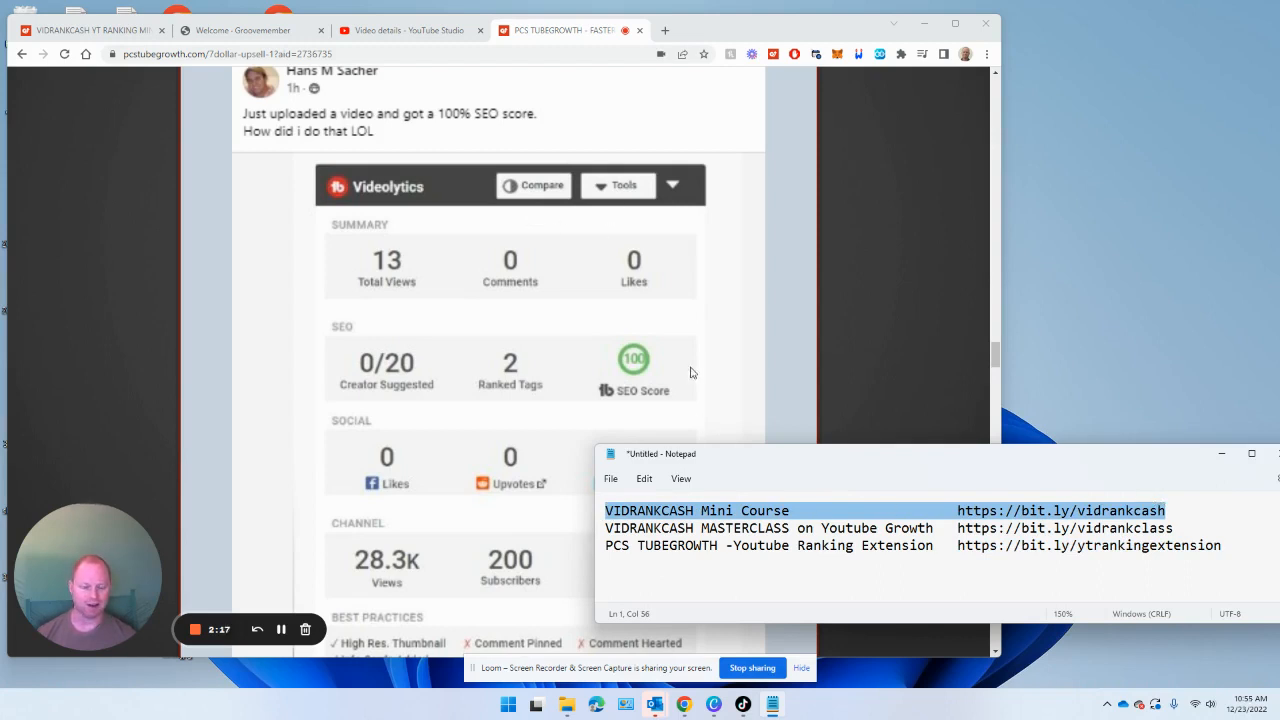
{"action": "mouse_move", "coordinate": [640, 228]}
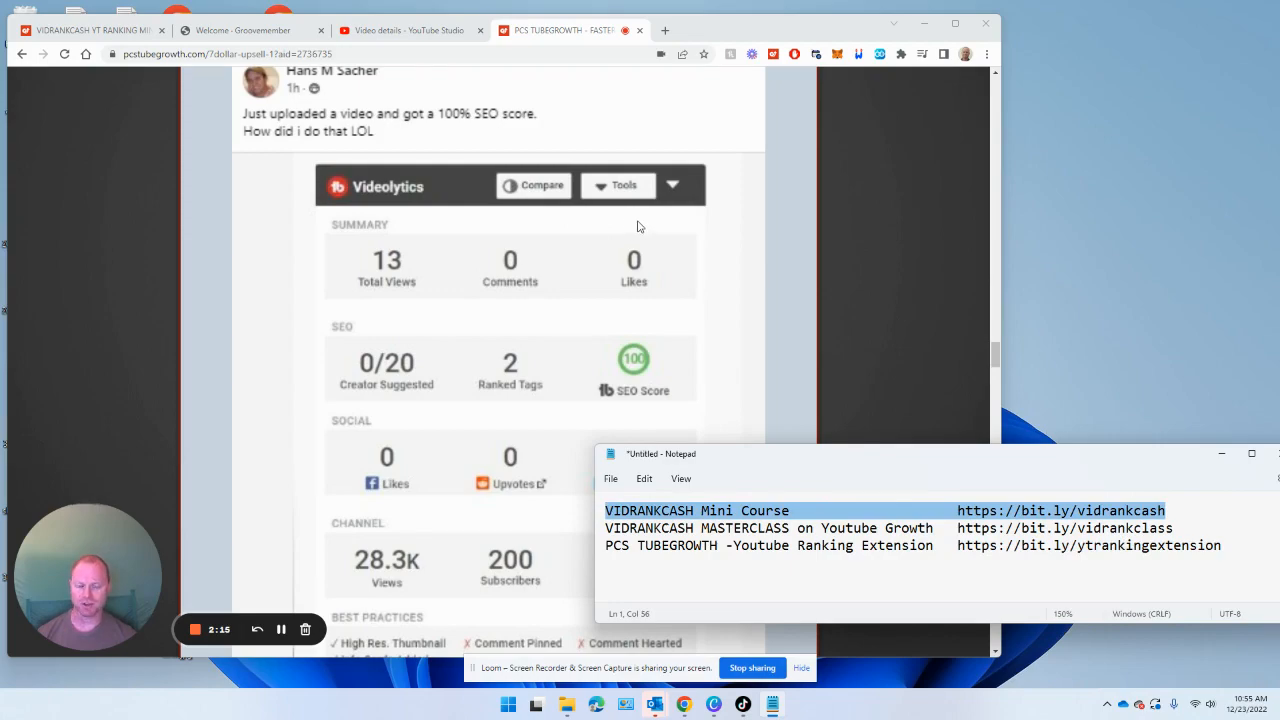
{"action": "scroll", "scroll_direction": "up", "scroll_amount": 3}
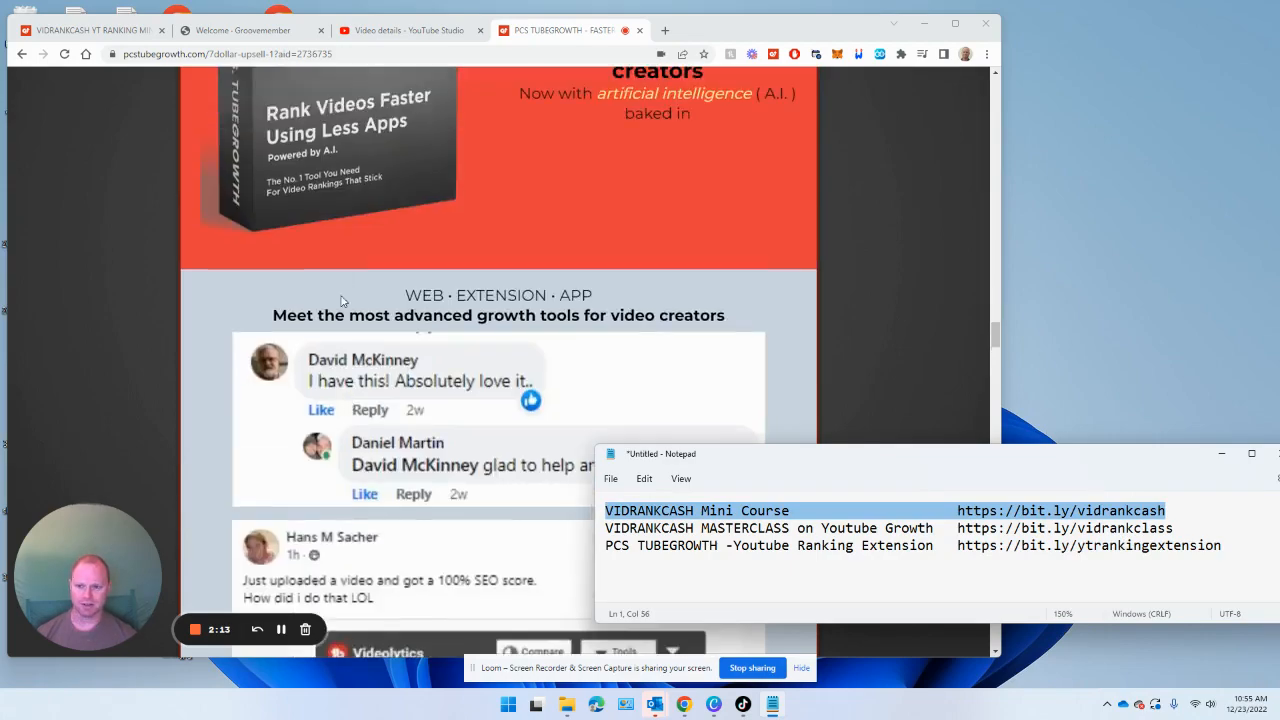
{"action": "scroll", "scroll_direction": "down", "scroll_amount": 3}
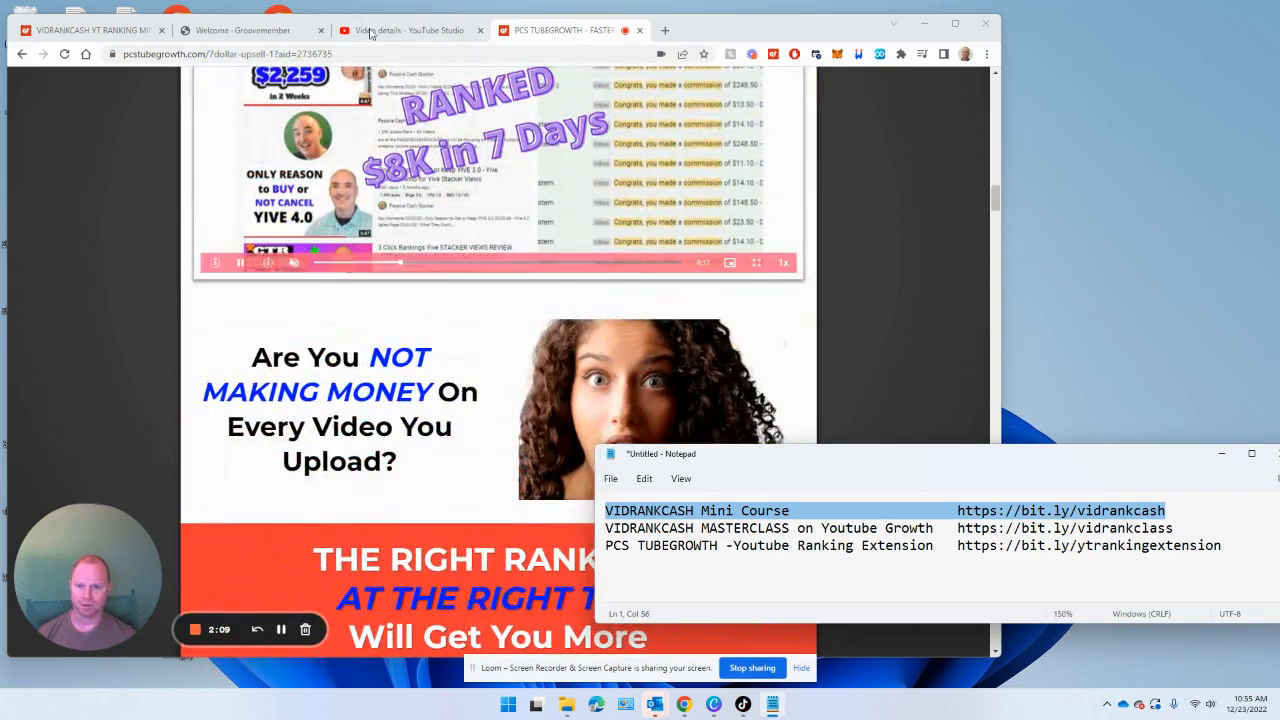
{"action": "left_click", "coordinate": [410, 30]}
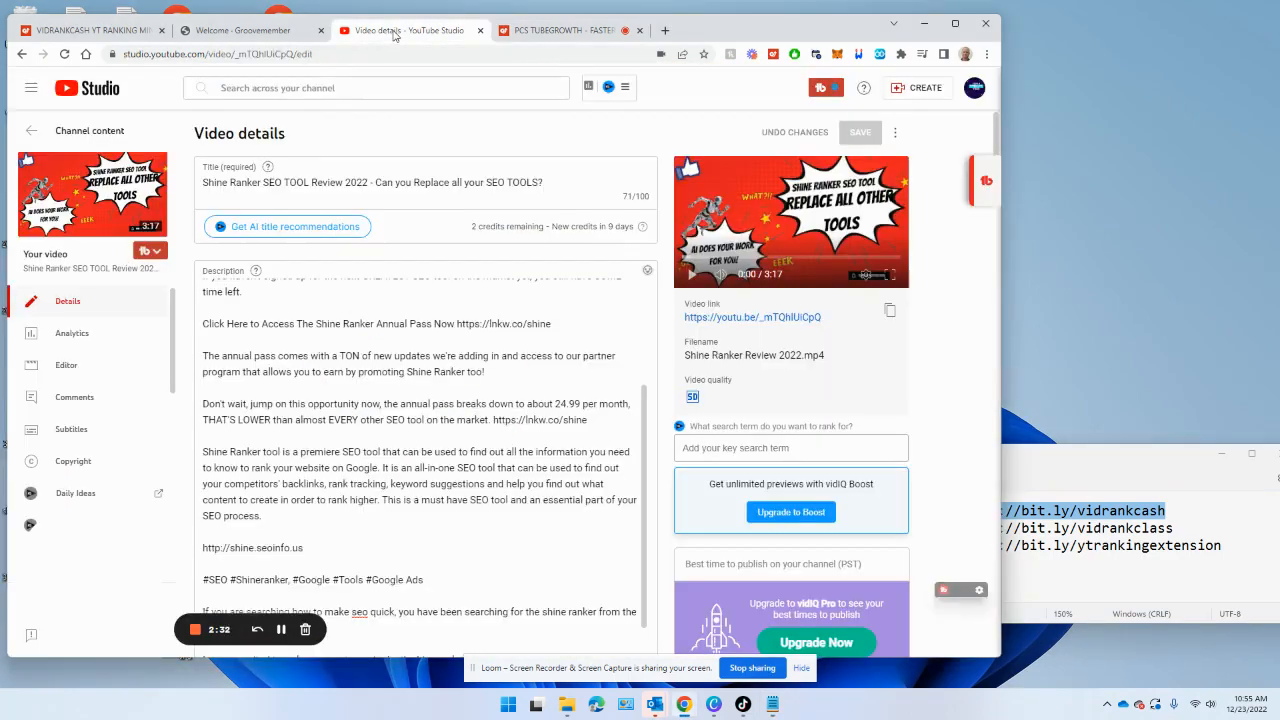